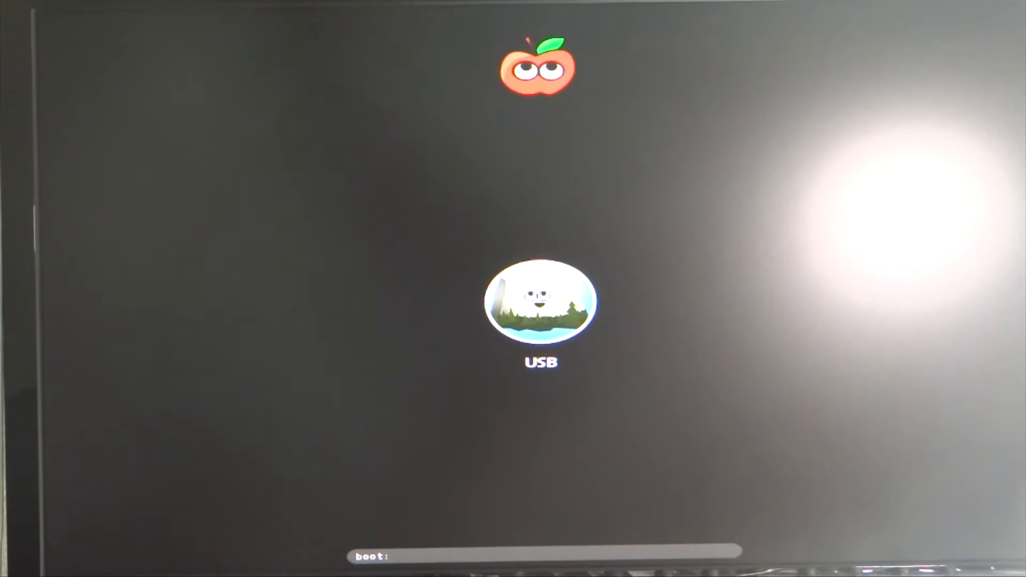
# Step: Boot the USB installer with flags -v GraphicsEnabler=No npci=0x3000 cpus=1 nv_disable=1
pyautogui.write('-v GraphicsEnabler=No npci=0x3000 cpus=1 nv_disable=1')
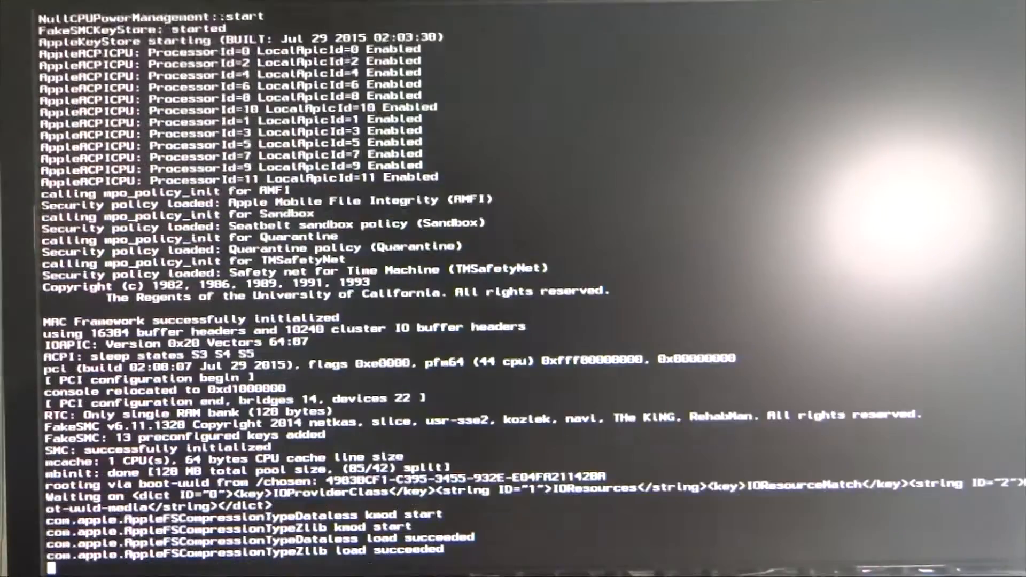
# Step: Scroll through the verbose boot log while the installer loads
pyautogui.scroll(-3)
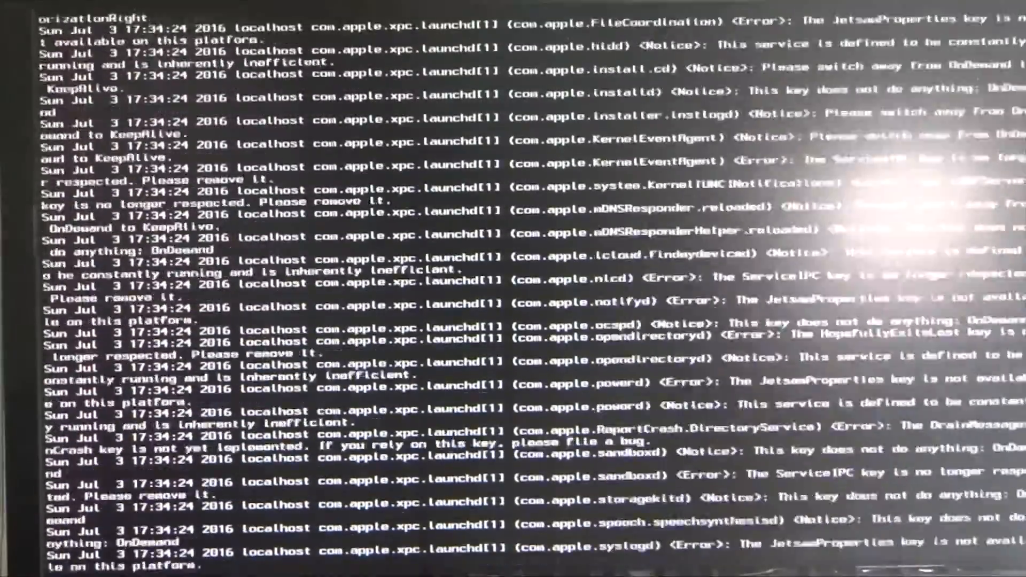
pyautogui.scroll(-3)
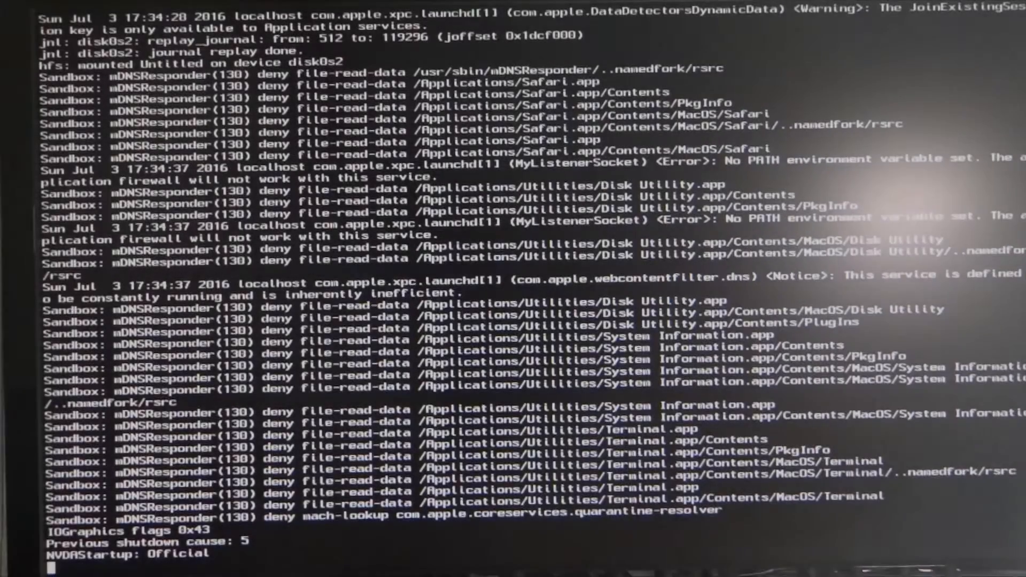
pyautogui.scroll(-3)
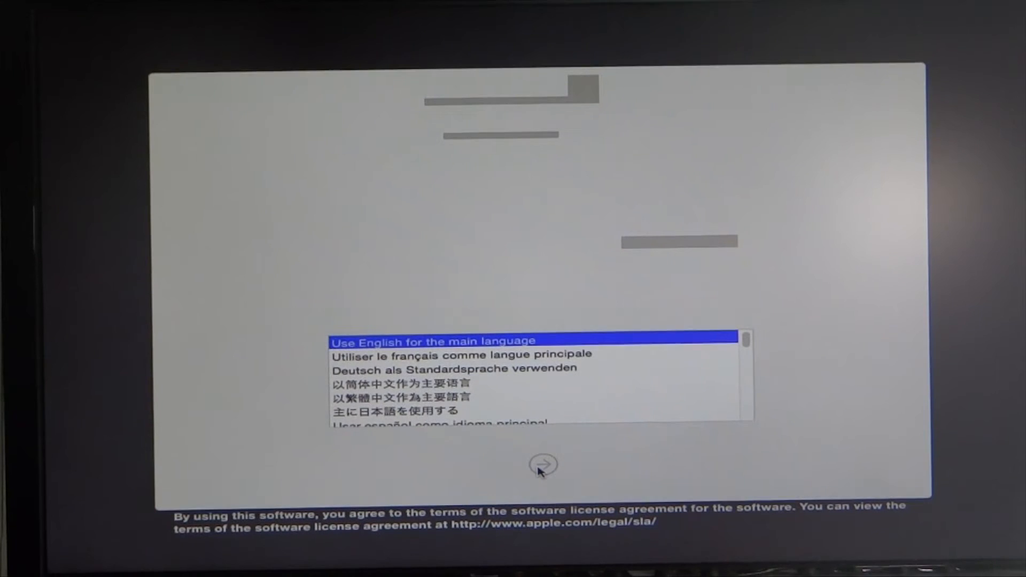
# Step: Continue with English as the main language and show the installer Utilities menu
pyautogui.click(543, 464)
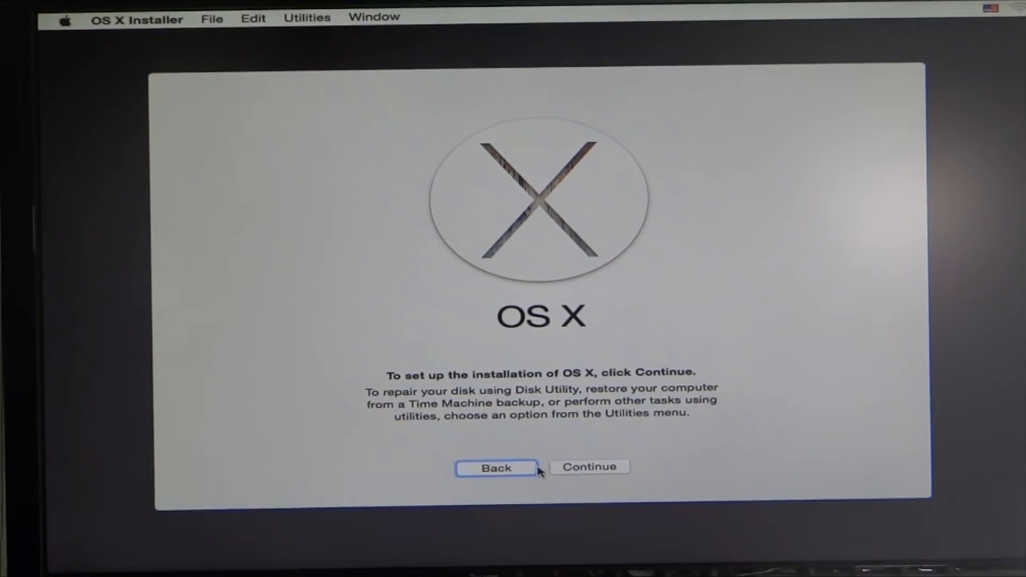
pyautogui.moveTo(297, 91)
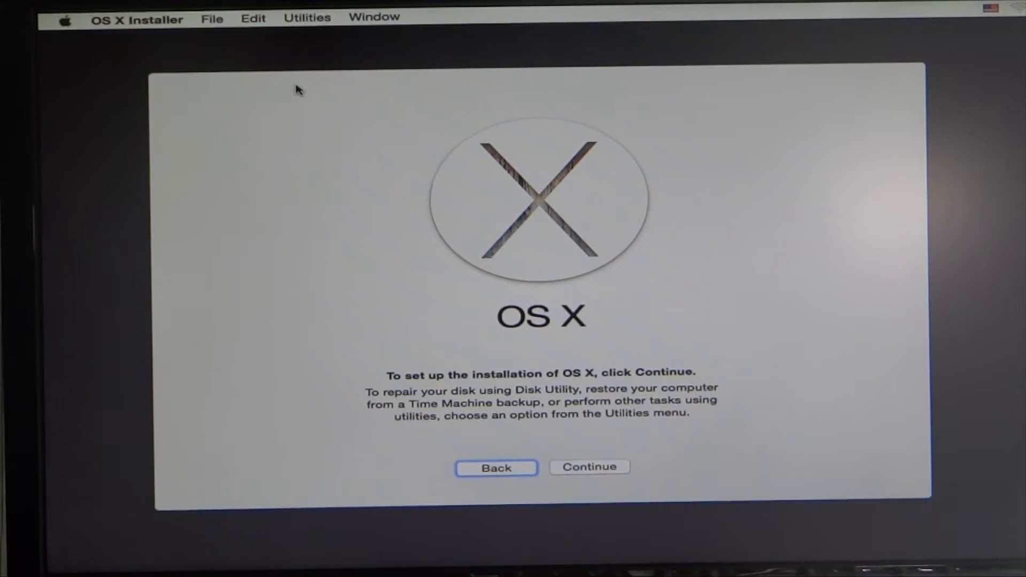
pyautogui.moveTo(306, 16)
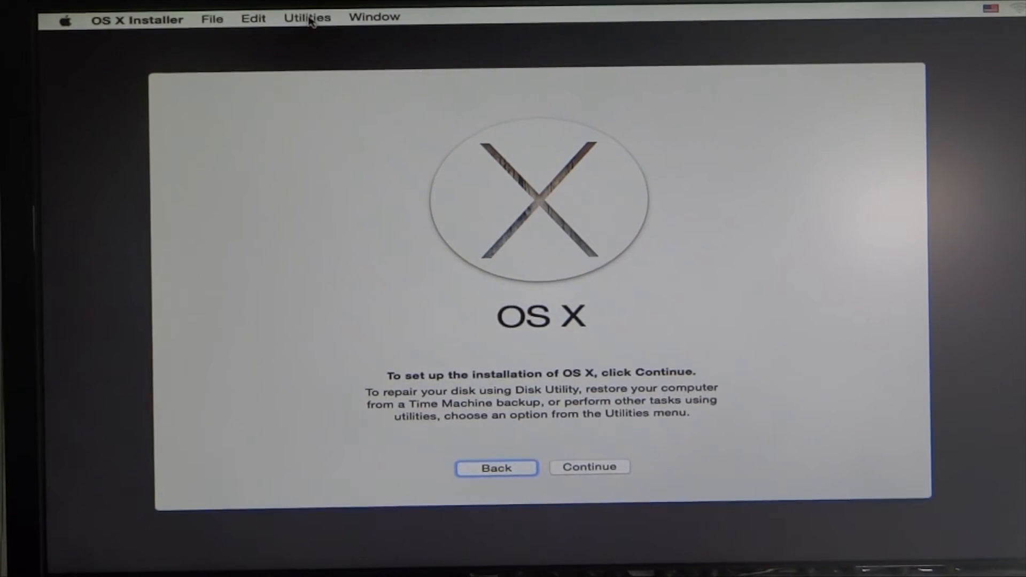
pyautogui.click(307, 17)
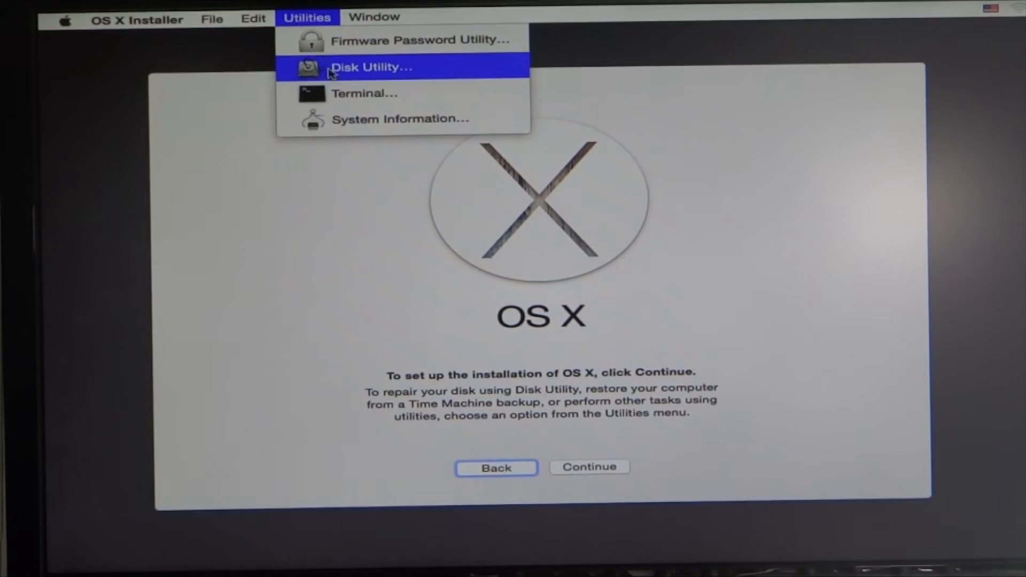
# Step: In Disk Utility, set the 1.02 TB Crucial disk to 1 Partition with a GUID Partition Table scheme
pyautogui.click(371, 67)
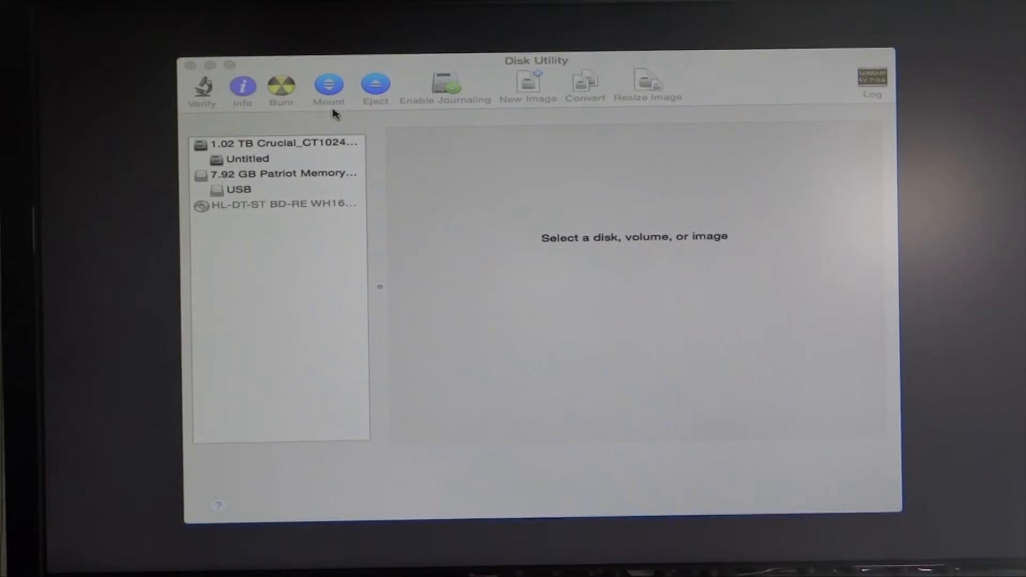
pyautogui.moveTo(293, 145)
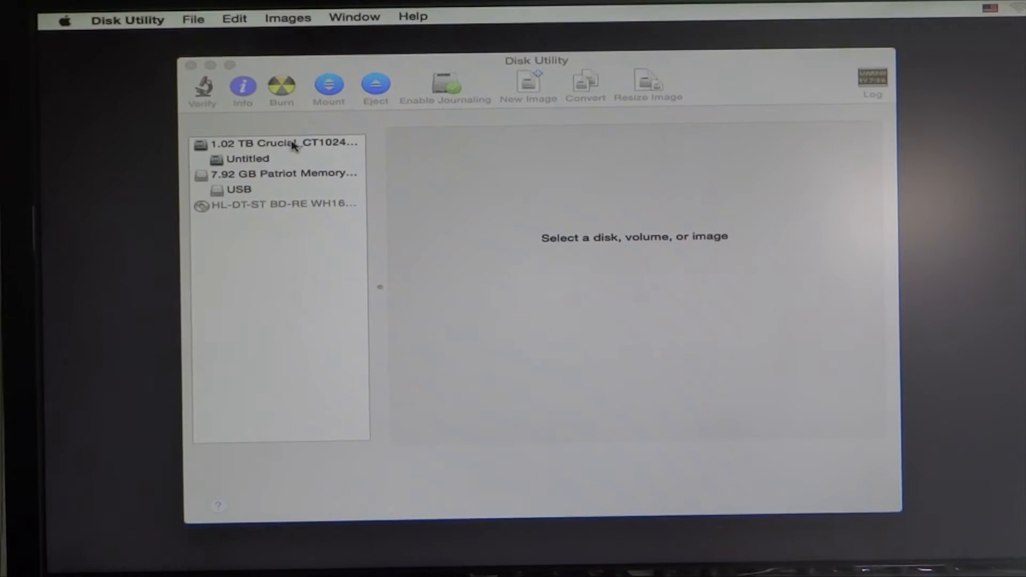
pyautogui.click(285, 143)
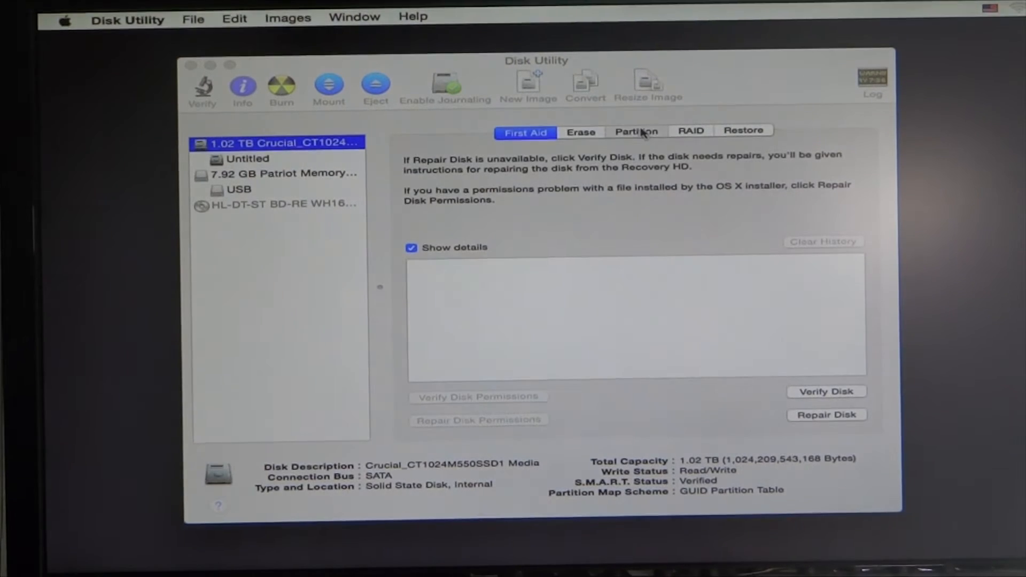
pyautogui.click(635, 130)
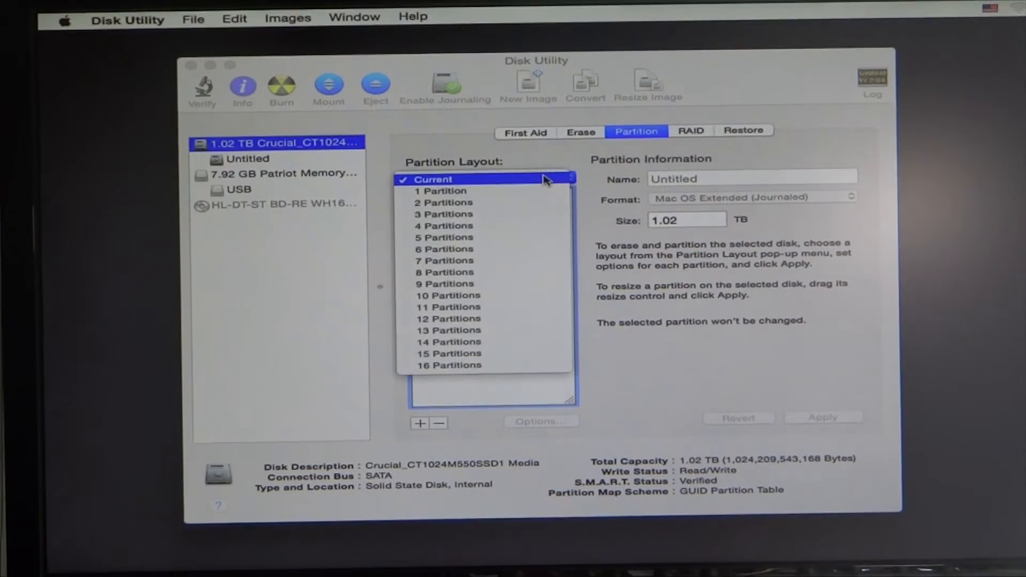
pyautogui.click(441, 190)
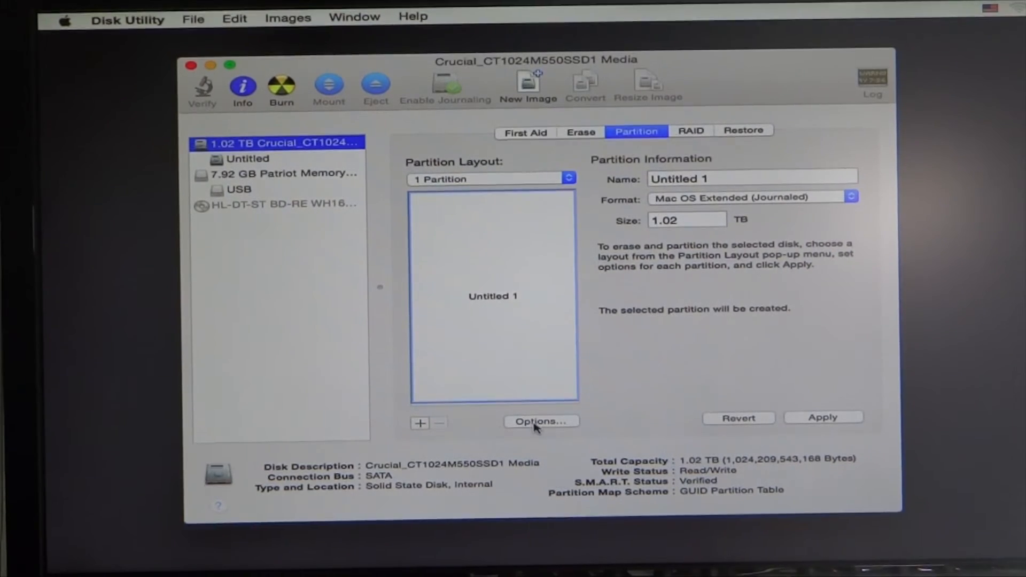
pyautogui.click(540, 420)
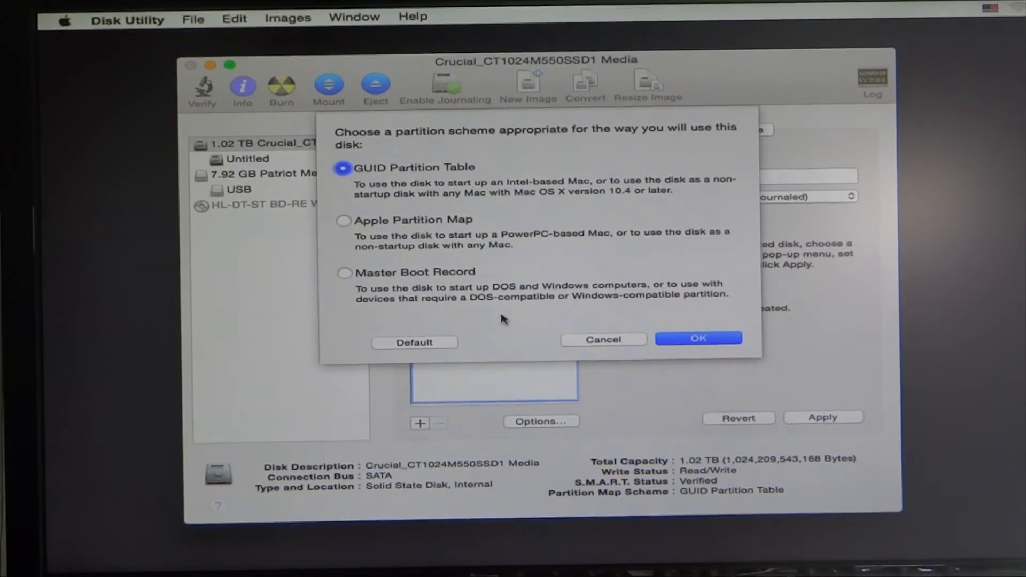
pyautogui.moveTo(507, 309)
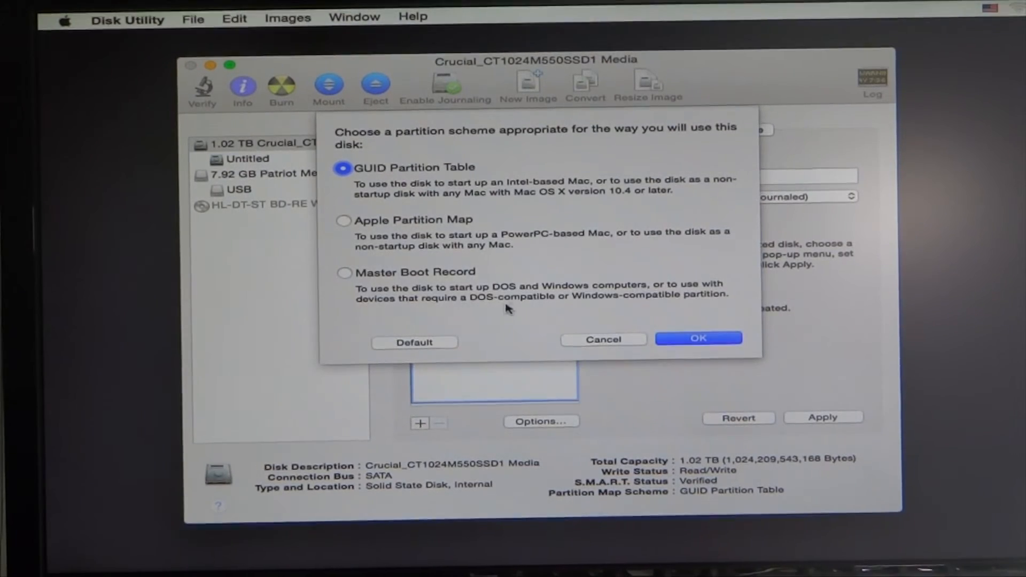
pyautogui.moveTo(458, 200)
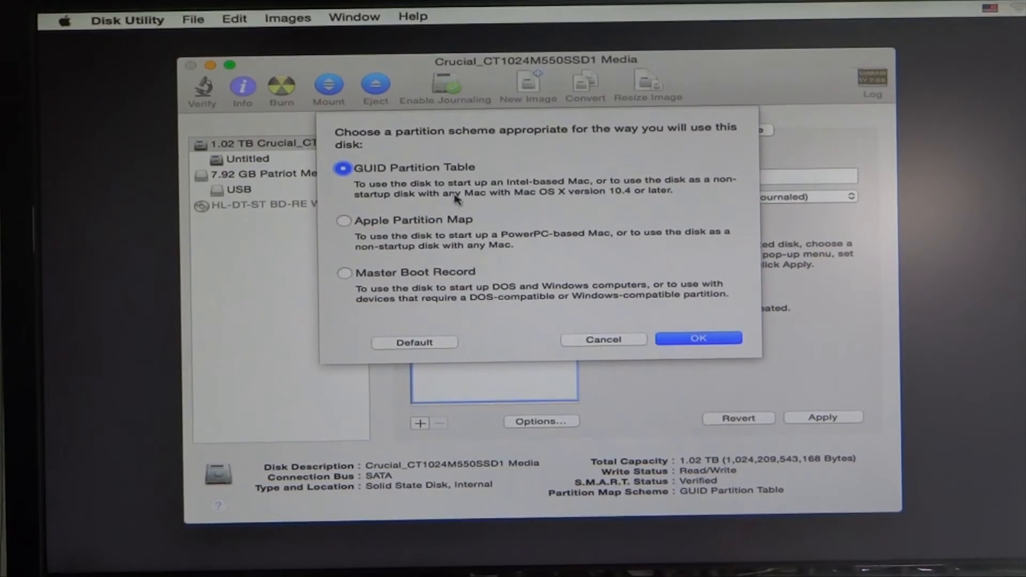
pyautogui.moveTo(454, 200)
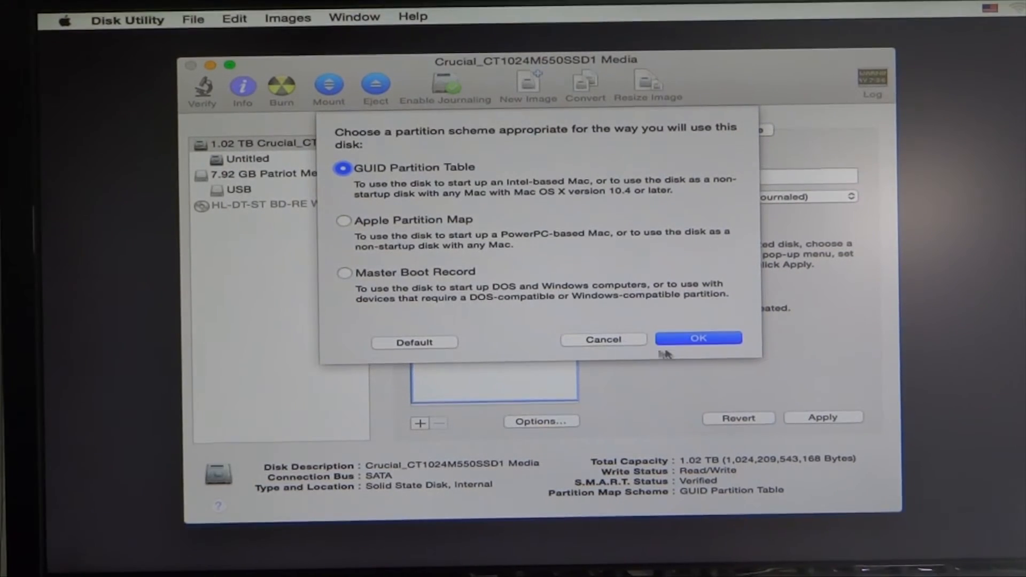
pyautogui.click(697, 339)
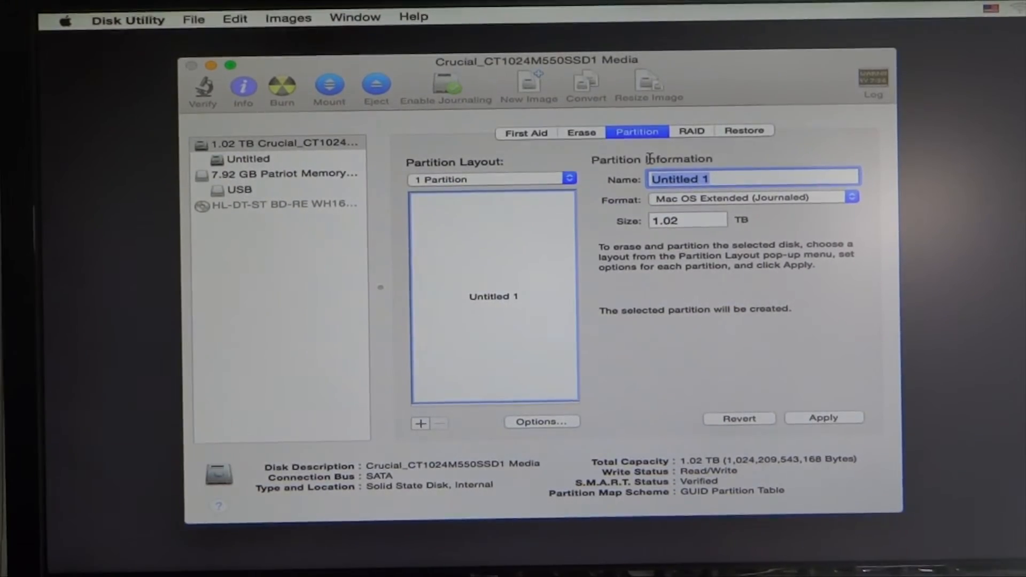
# Step: Name the partition Yosemite, keep Mac OS Extended (Journaled), and apply the partitioning
pyautogui.write('Yosemite')
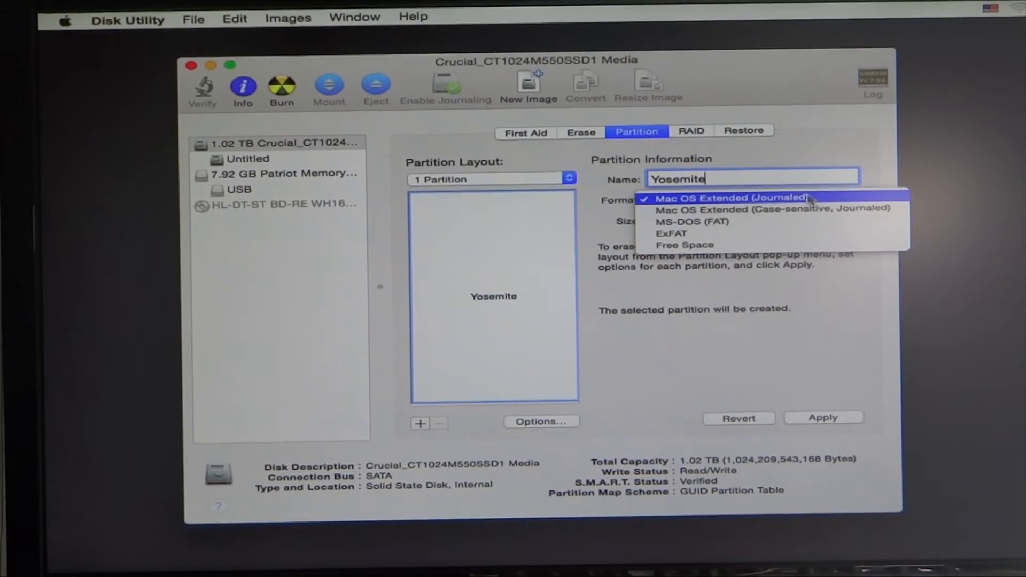
pyautogui.click(729, 198)
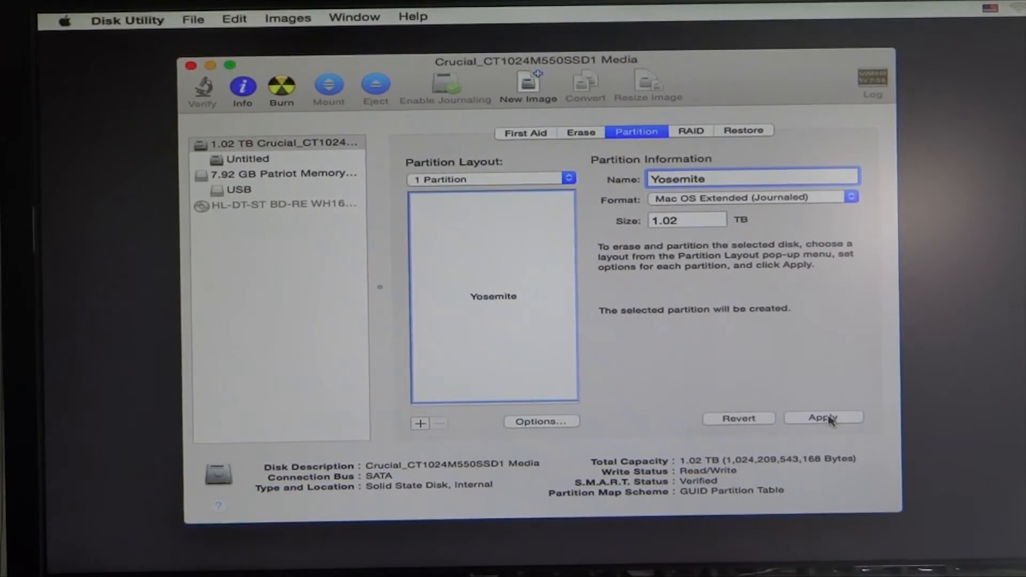
pyautogui.click(822, 417)
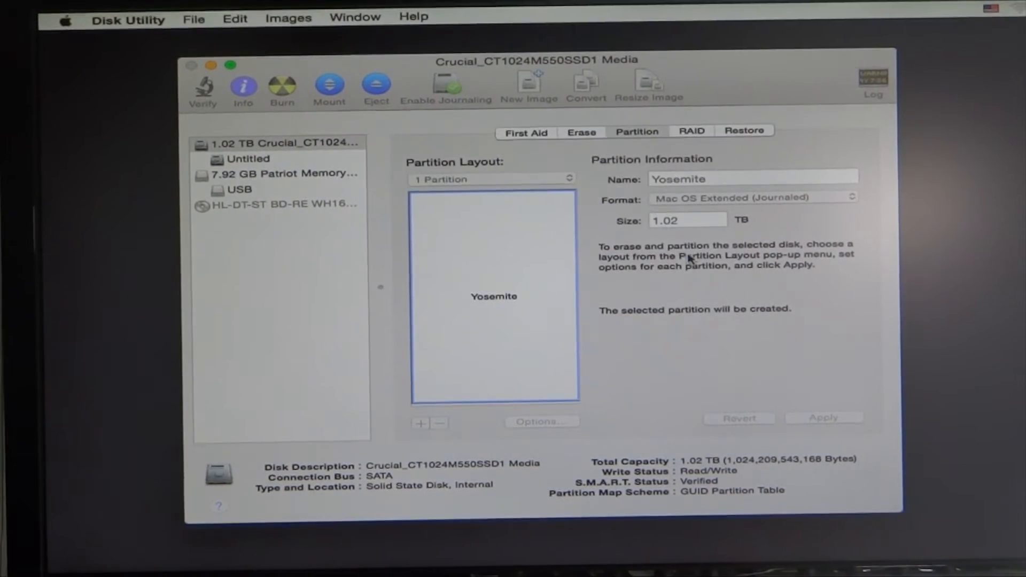
pyautogui.click(636, 130)
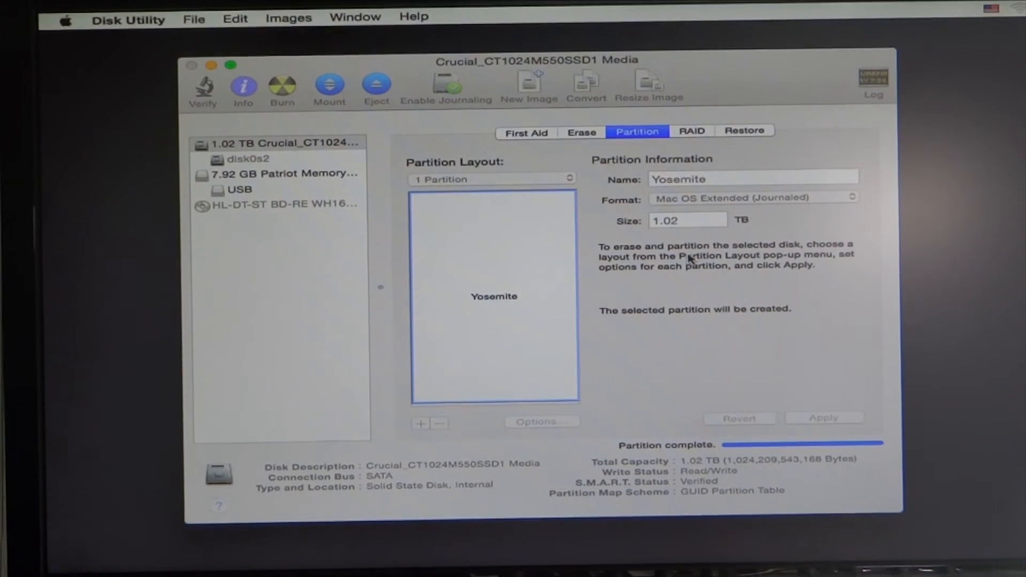
pyautogui.click(492, 179)
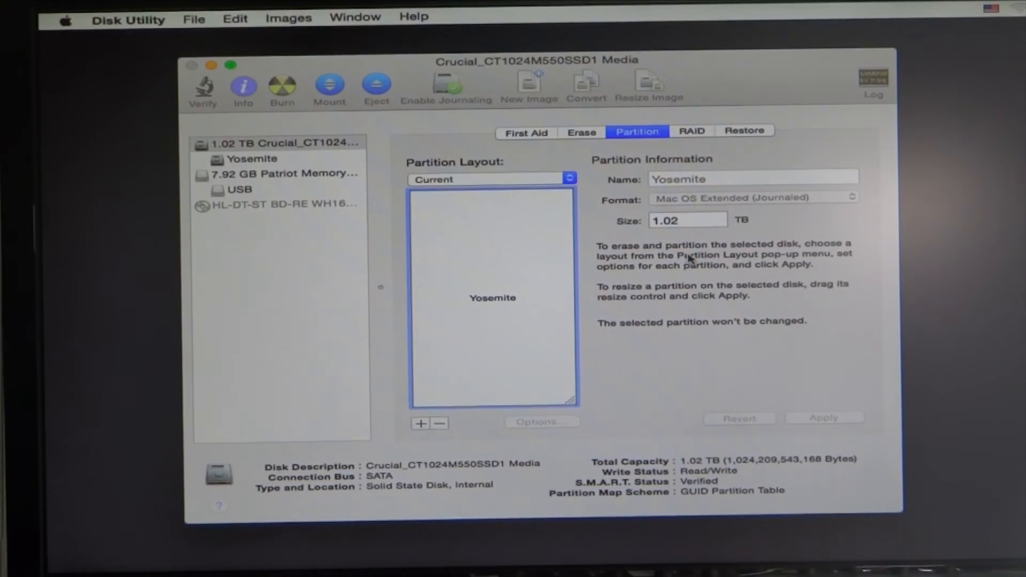
pyautogui.moveTo(769, 85)
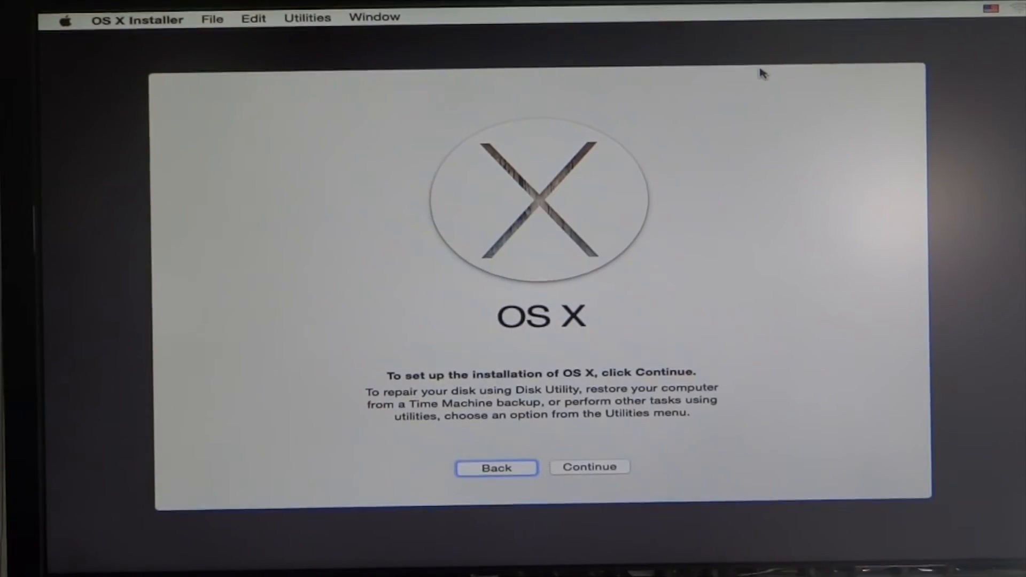
pyautogui.moveTo(614, 454)
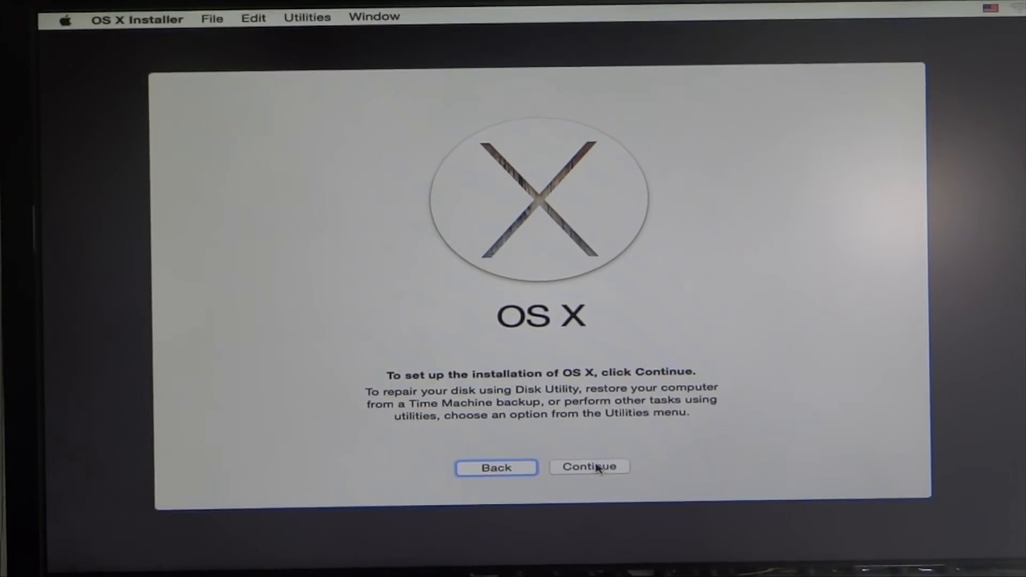
# Step: Agree to the license and start installing OS X on the Yosemite disk with default packages
pyautogui.click(588, 466)
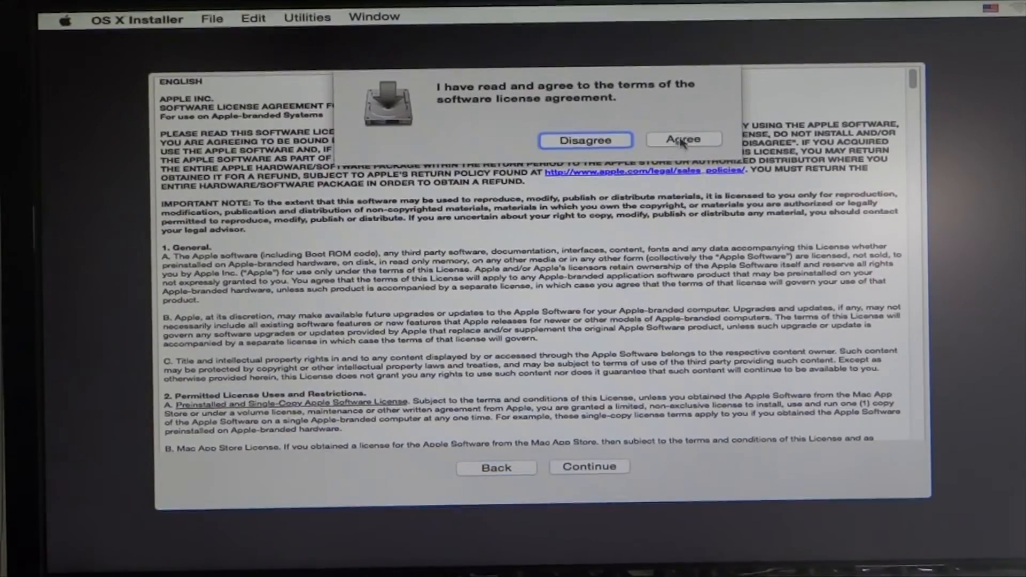
pyautogui.click(683, 139)
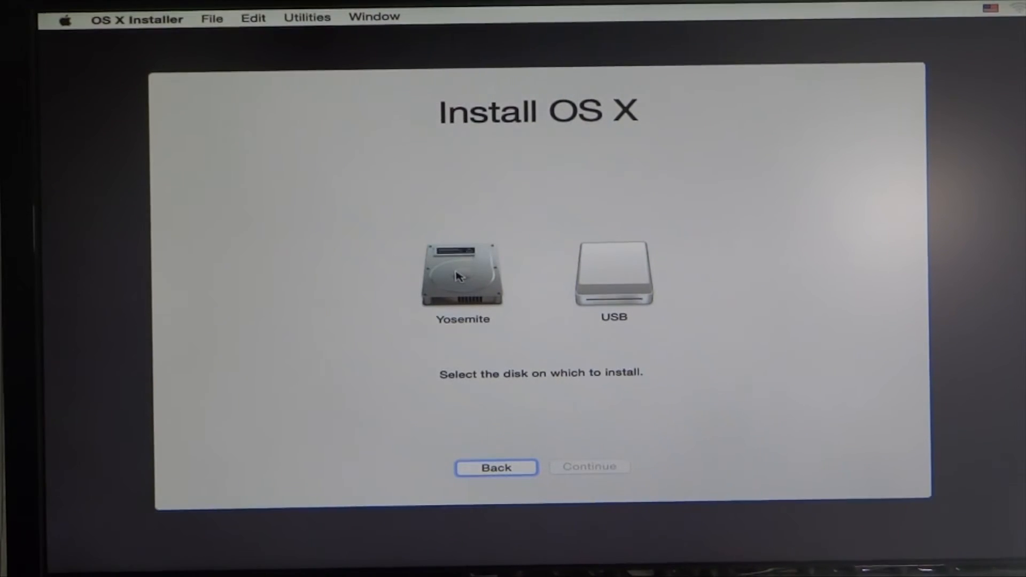
pyautogui.click(462, 275)
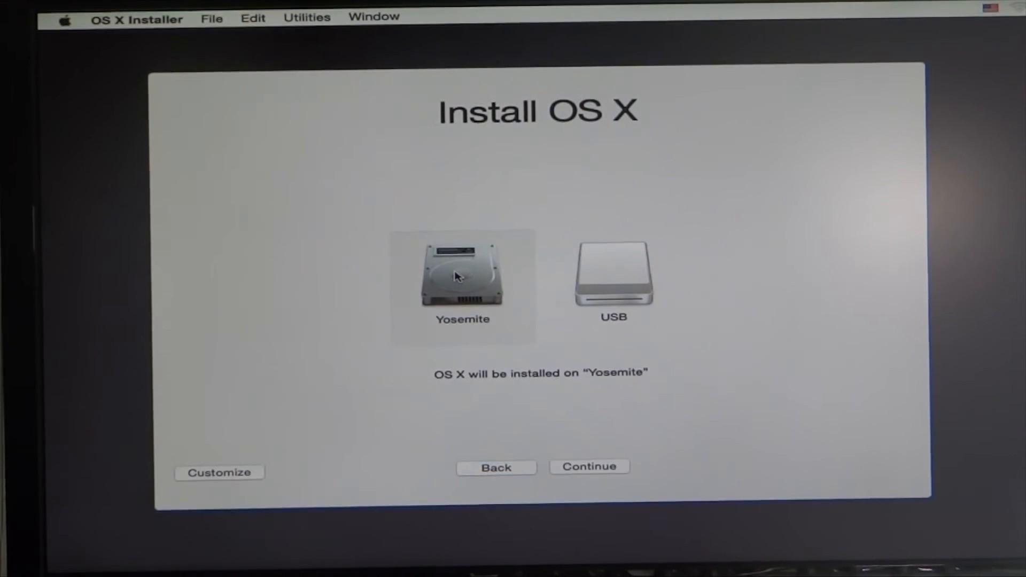
pyautogui.moveTo(219, 471)
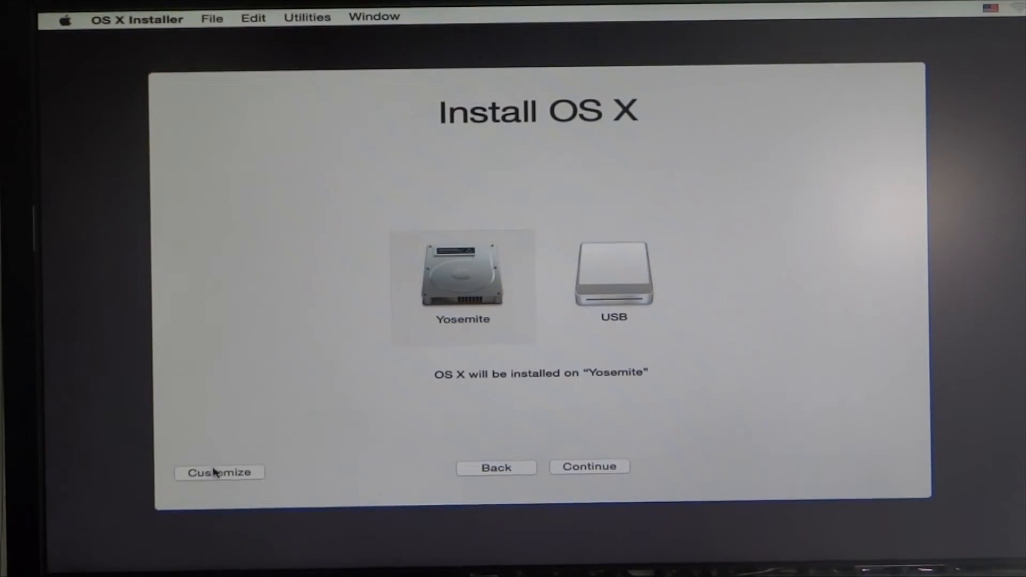
pyautogui.click(219, 472)
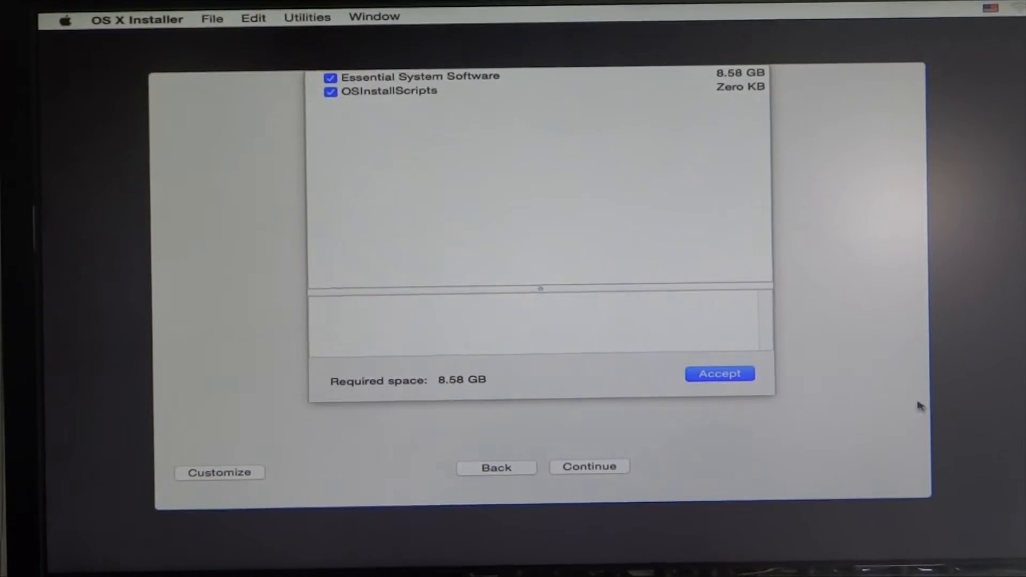
pyautogui.click(718, 373)
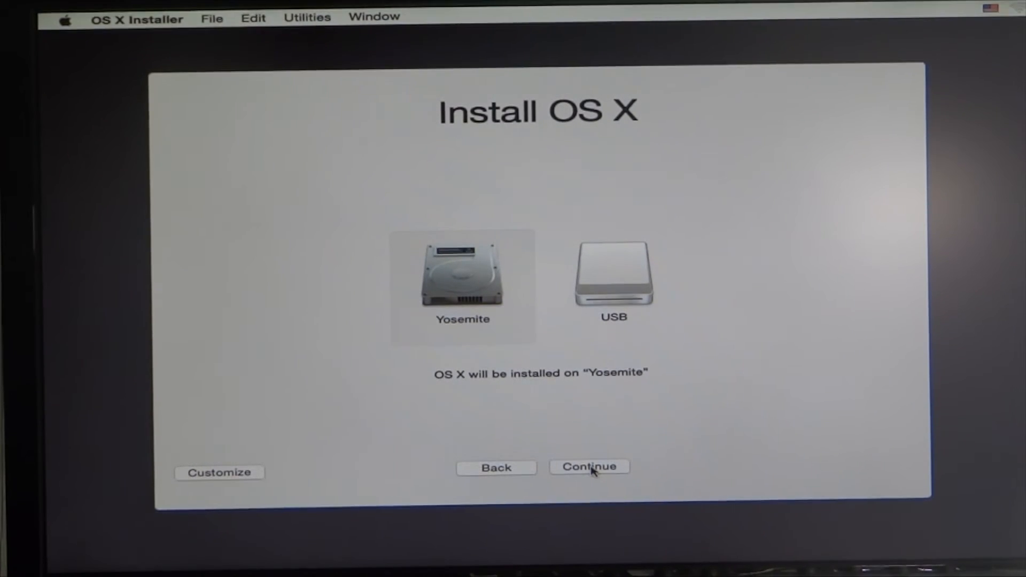
pyautogui.click(589, 466)
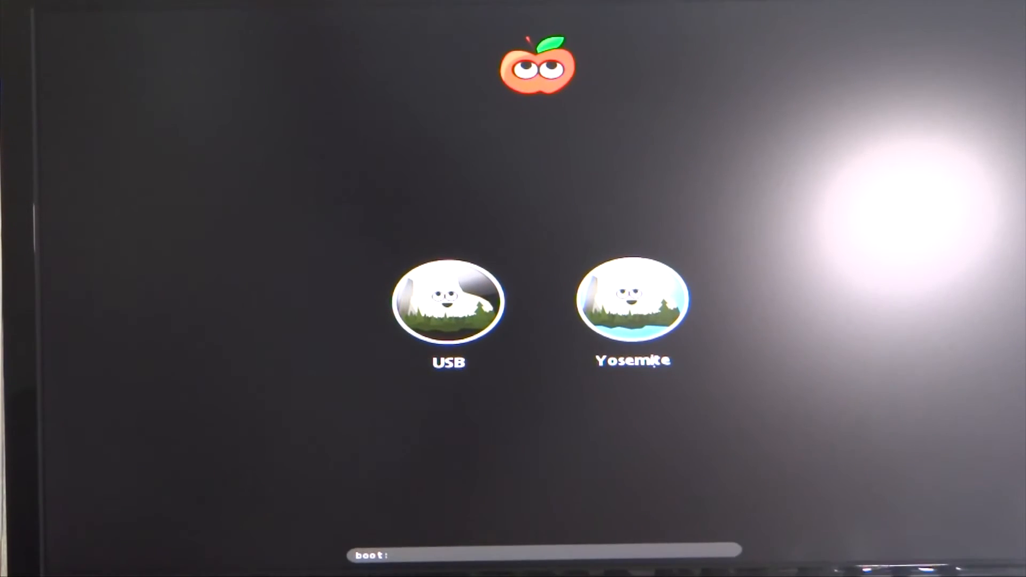
# Step: Boot Yosemite with flags -v GraphicsEnabler=No npci=0x3000 cpus=1 nv_disable=1
pyautogui.write('-v GraphicsEnabler=No npci=0x3000 cpus=1 nv_disable=1')
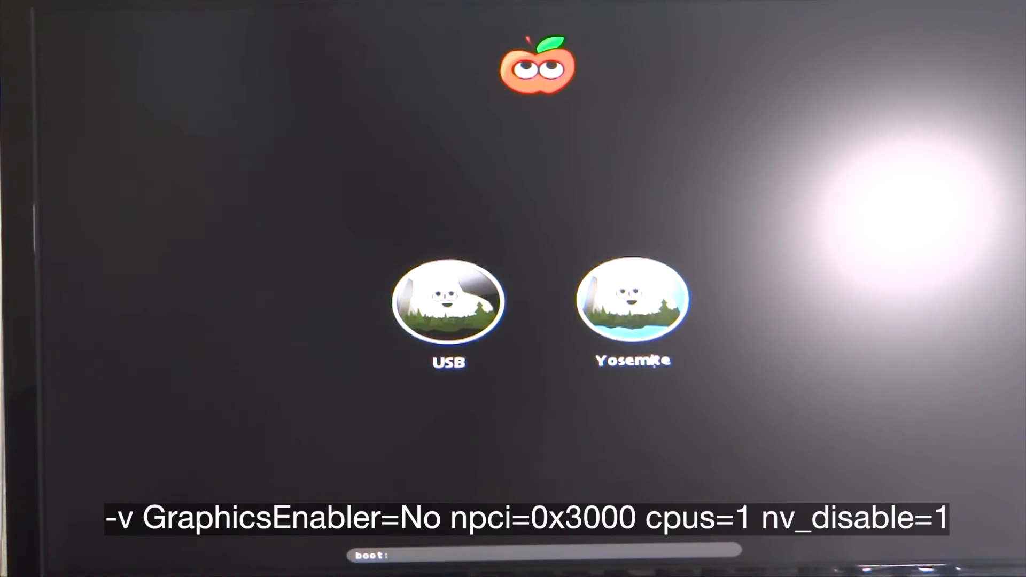
pyautogui.write('-v')
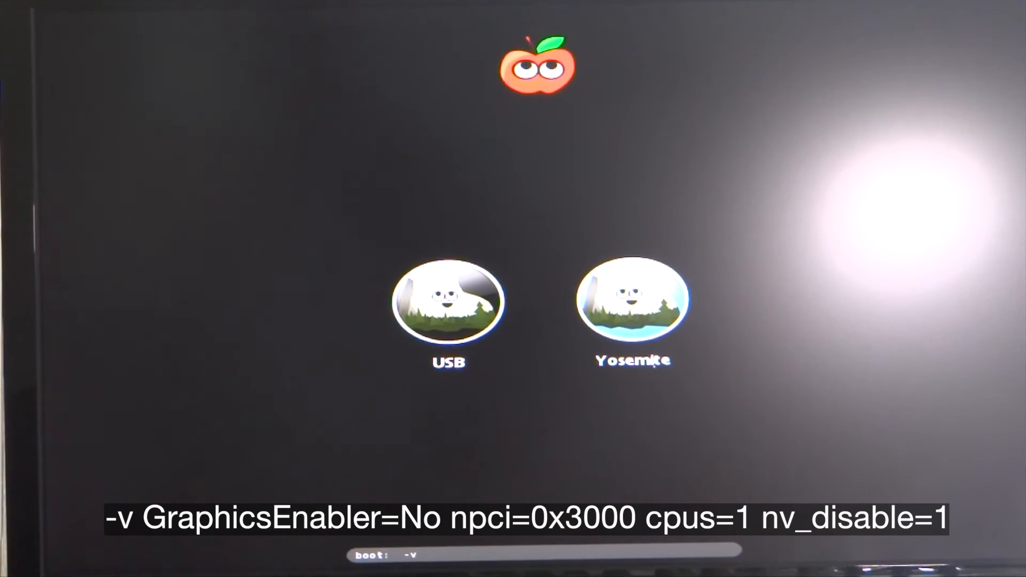
pyautogui.write('Gr')
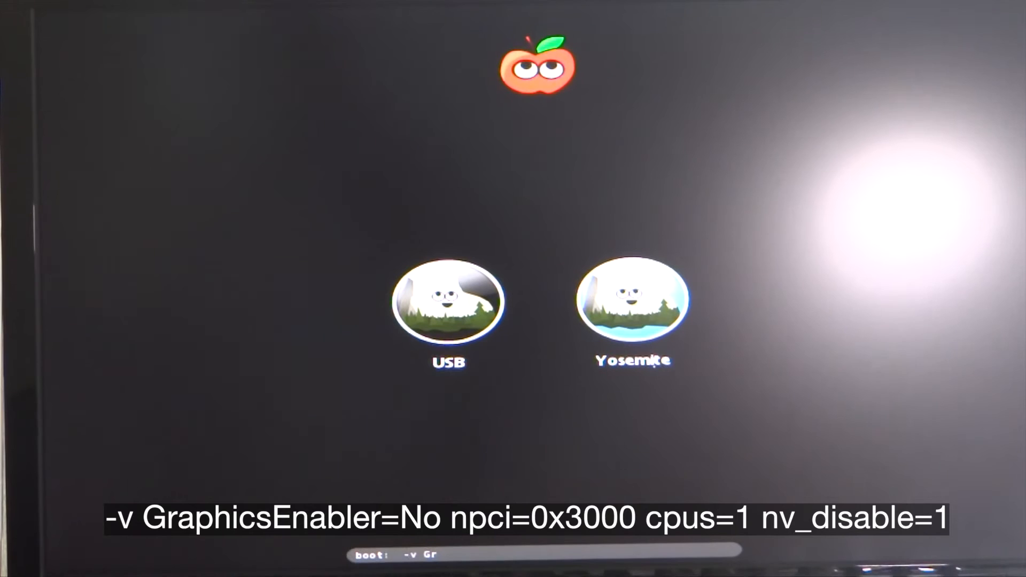
pyautogui.write('aphics')
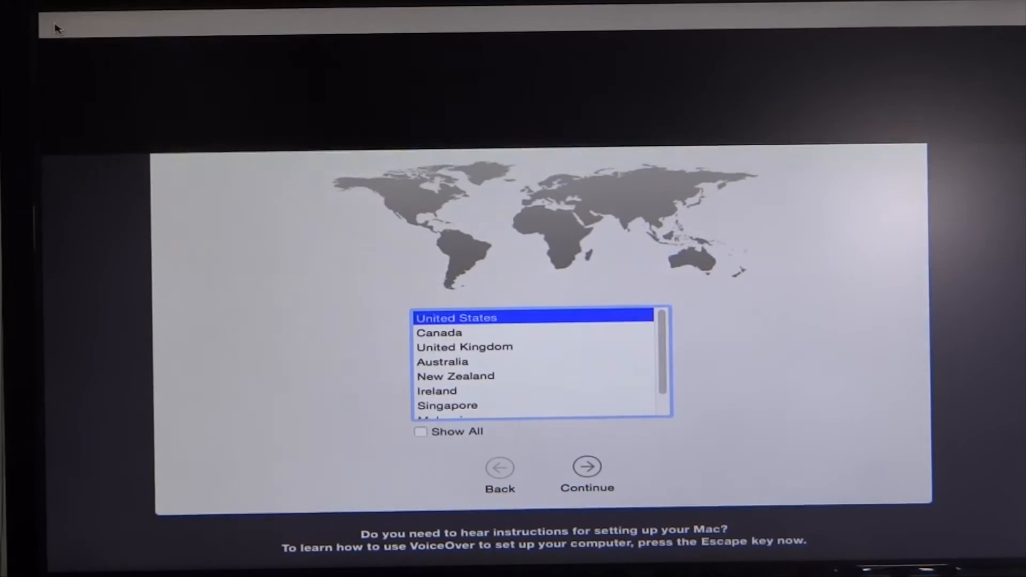
# Step: Keep United States as the country and continue to the keyboard layout screen
pyautogui.click(586, 466)
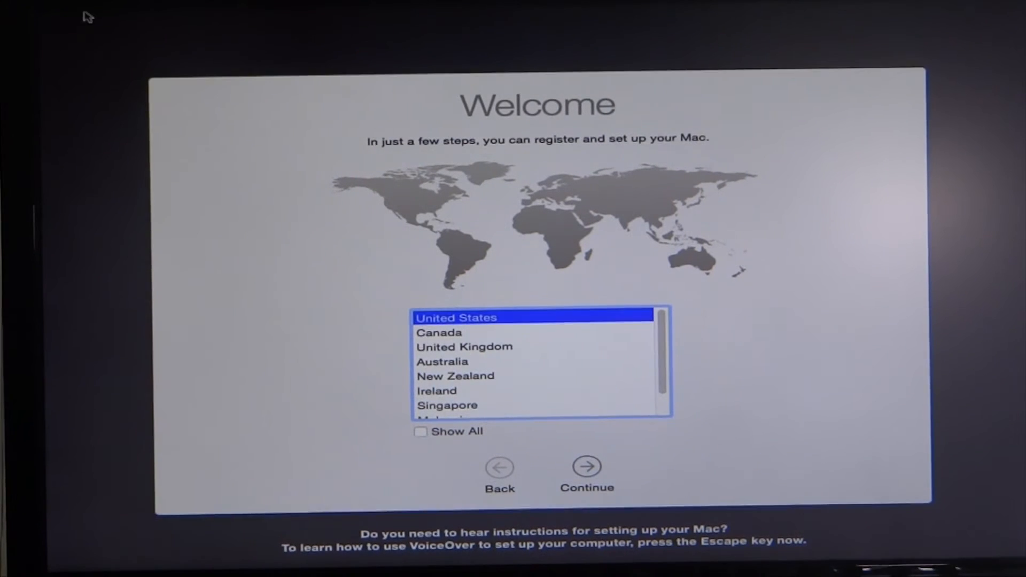
pyautogui.moveTo(591, 498)
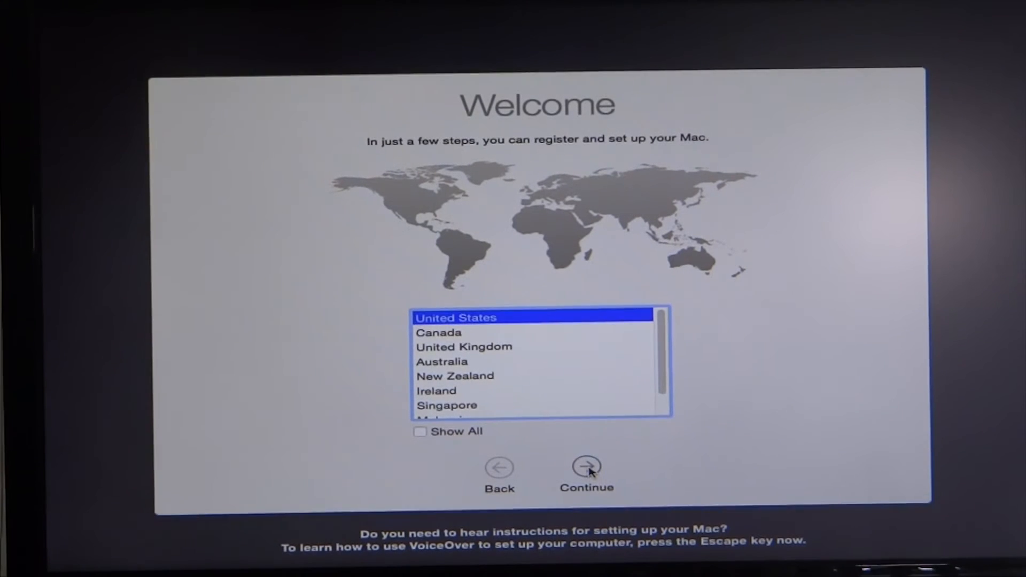
pyautogui.click(587, 468)
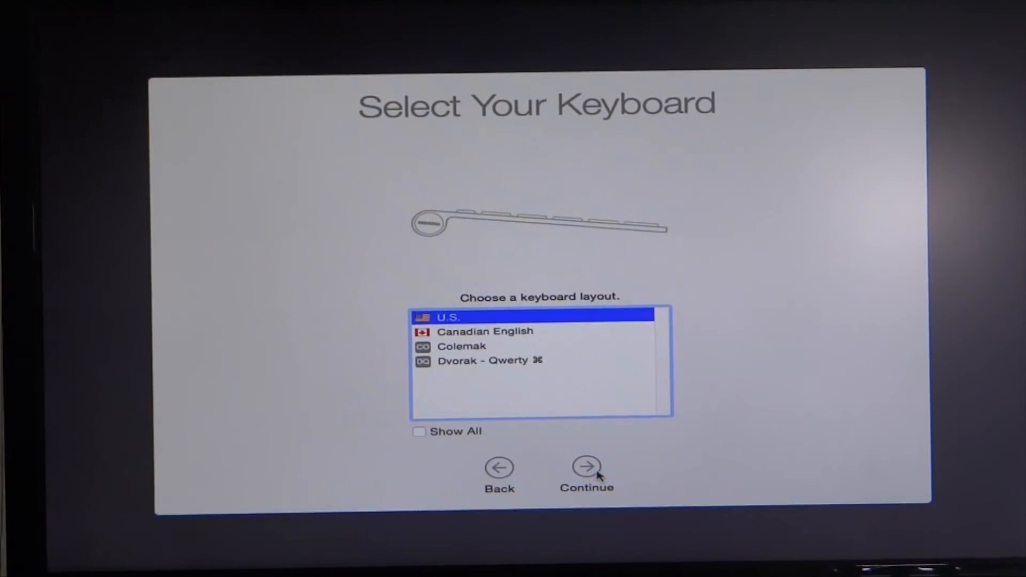
pyautogui.moveTo(612, 469)
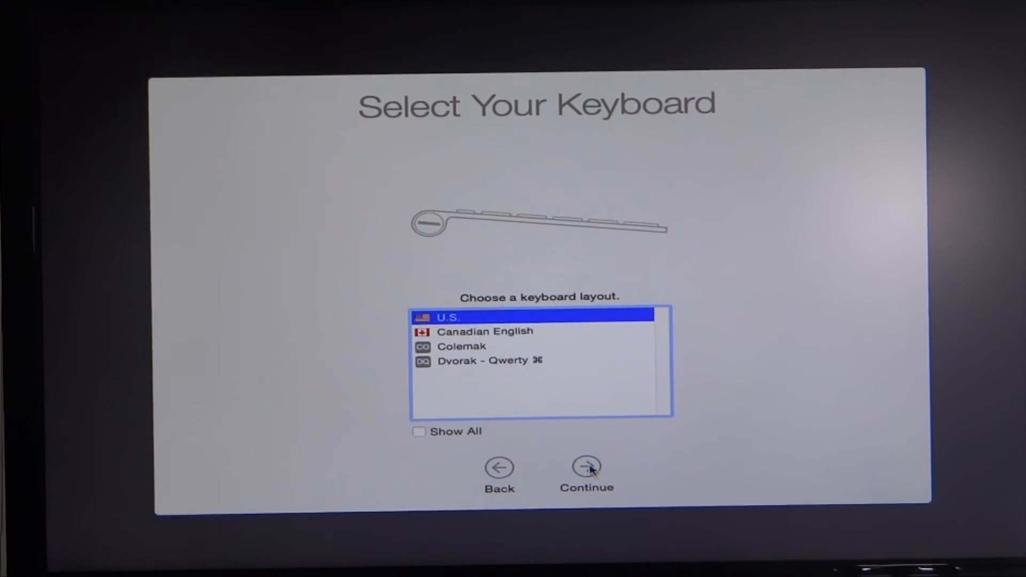
# Step: Keep the U.S. keyboard layout and continue to the transfer information screen
pyautogui.click(586, 467)
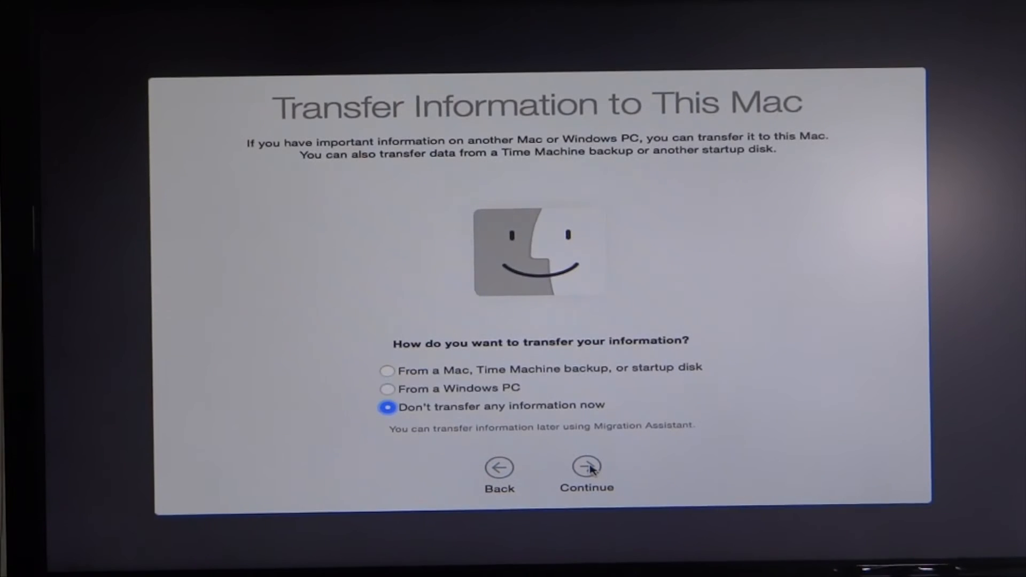
pyautogui.moveTo(563, 414)
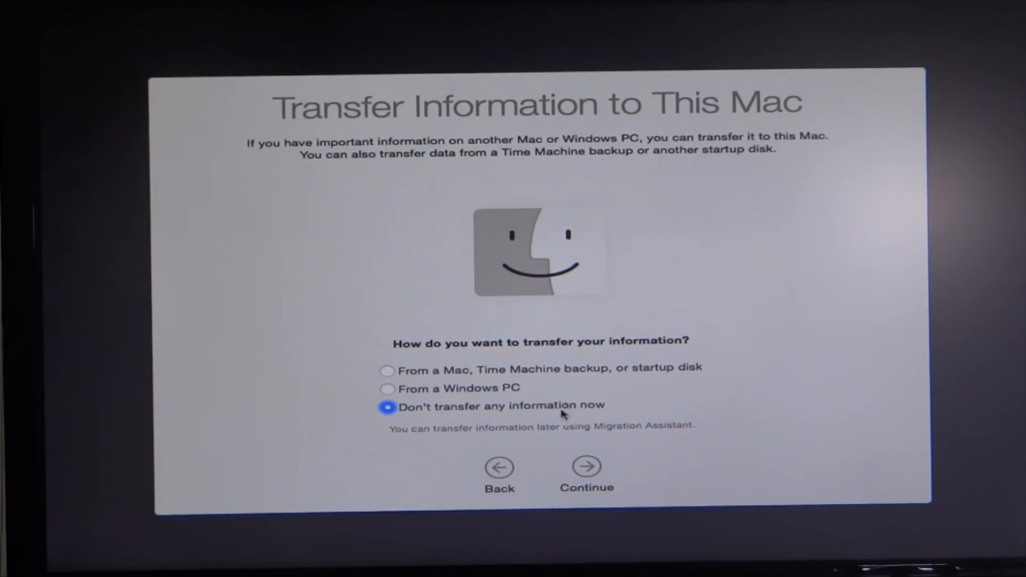
pyautogui.moveTo(557, 426)
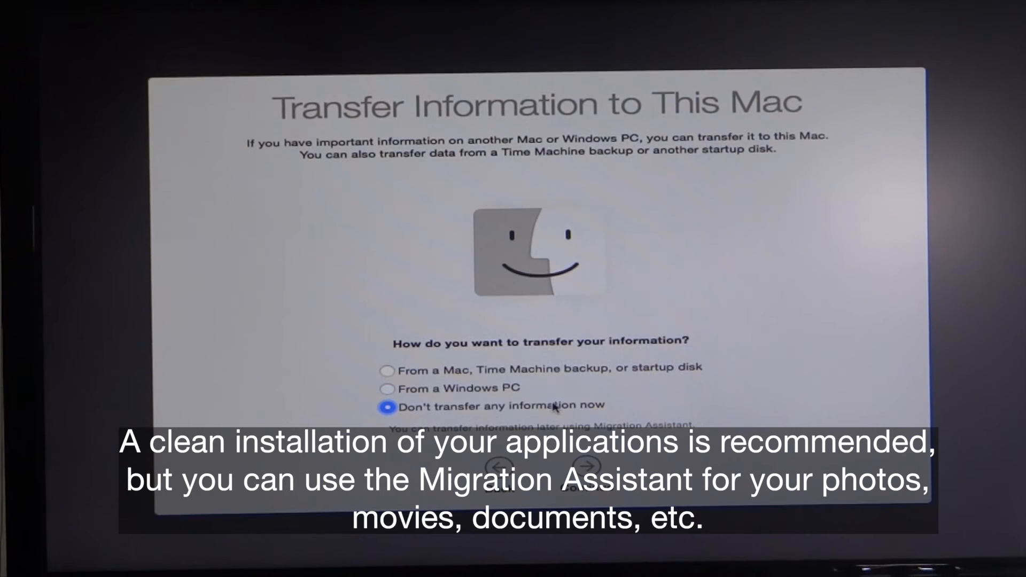
pyautogui.moveTo(584, 377)
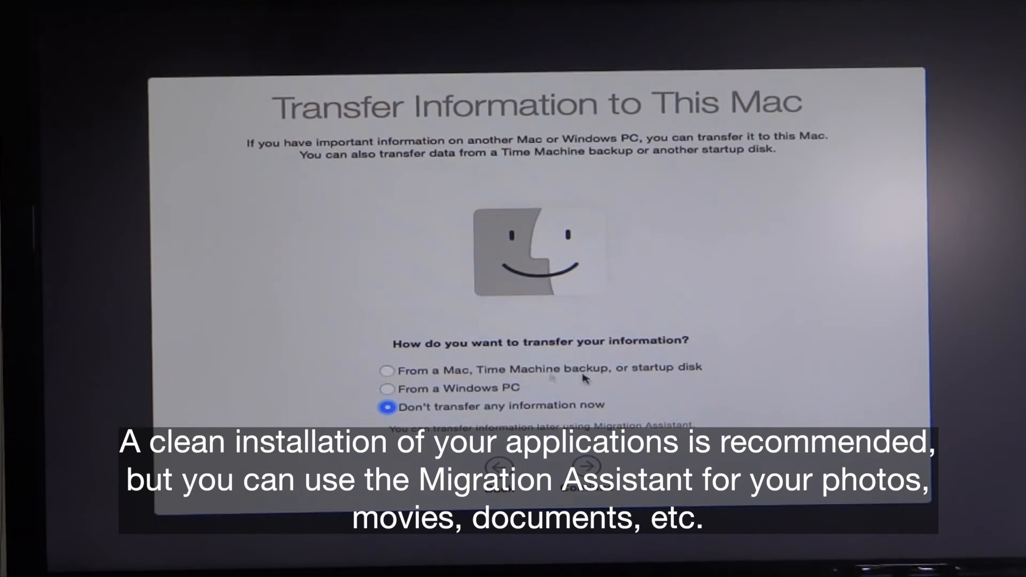
pyautogui.moveTo(595, 378)
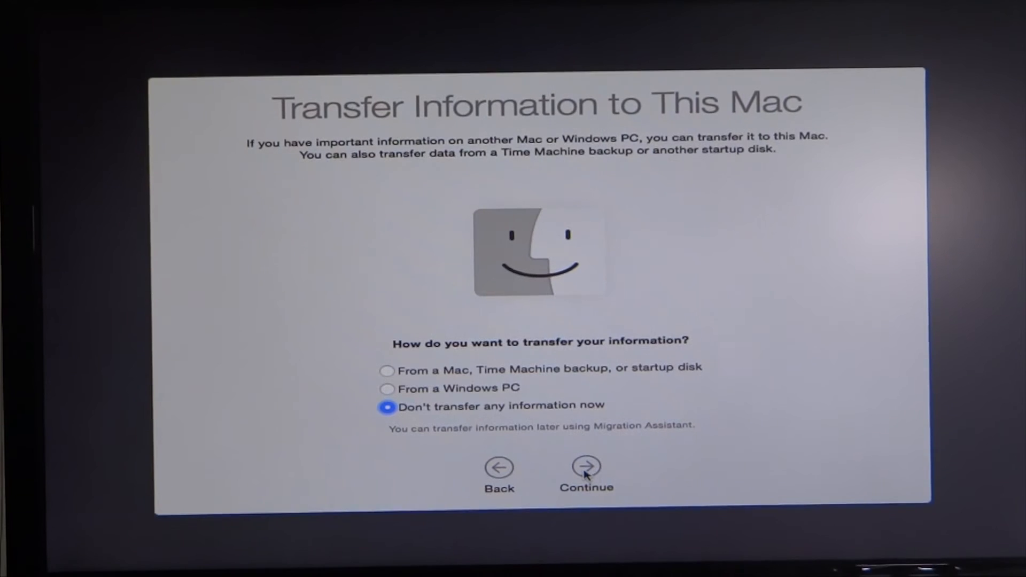
# Step: Skip data transfer and Apple ID sign-in, then agree to the OS X license agreement
pyautogui.click(585, 468)
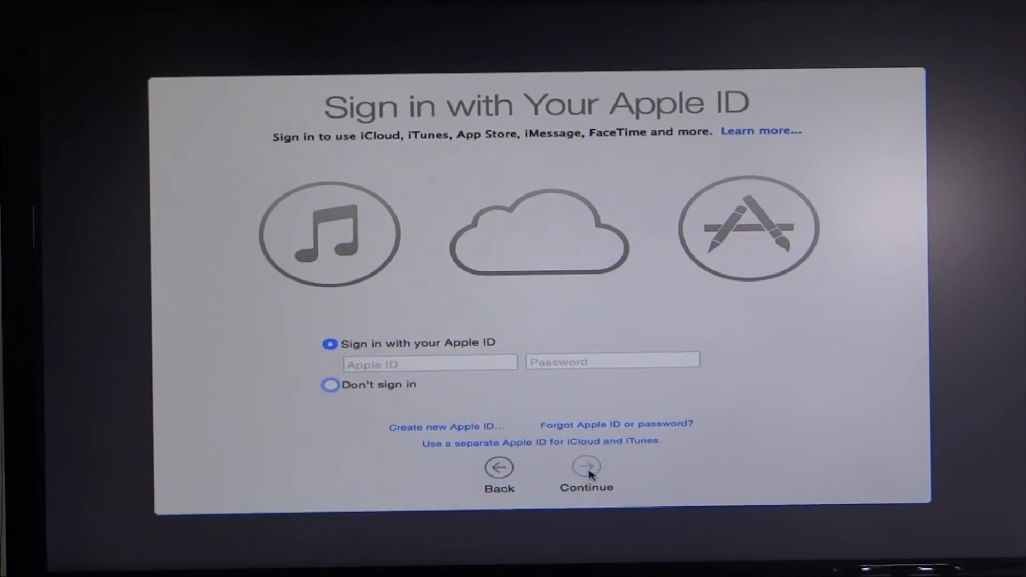
pyautogui.click(330, 385)
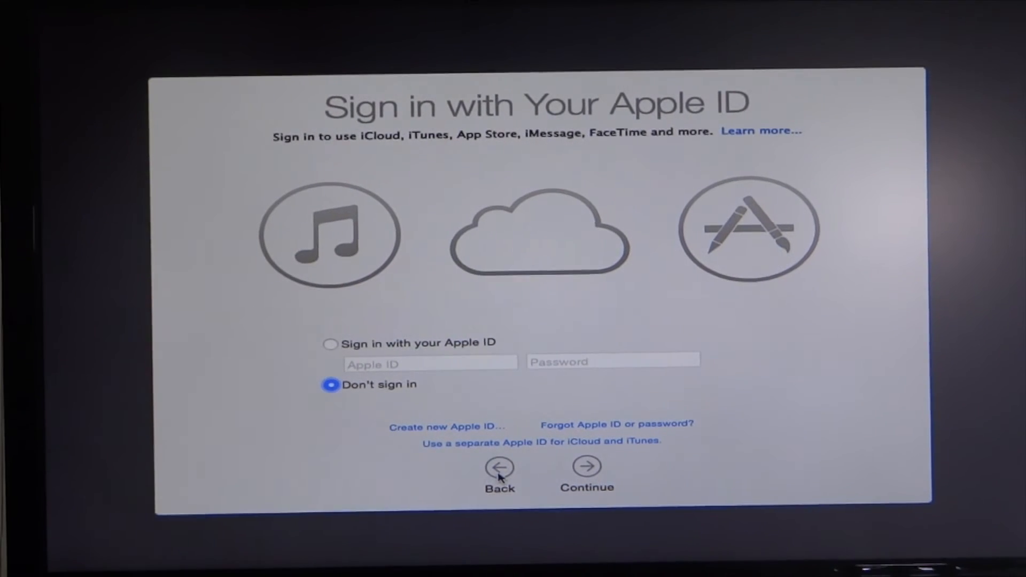
pyautogui.moveTo(497, 426)
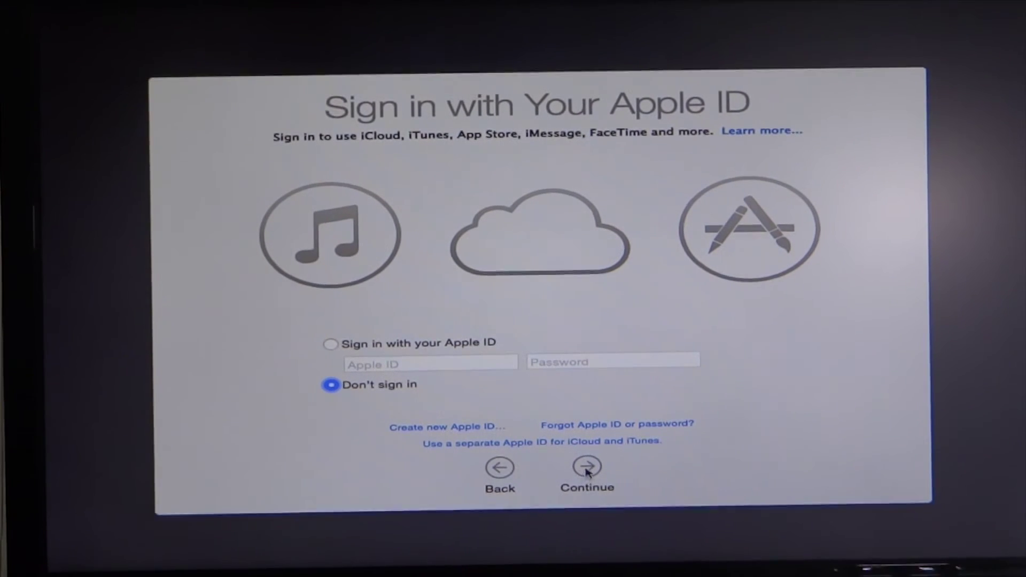
pyautogui.click(586, 467)
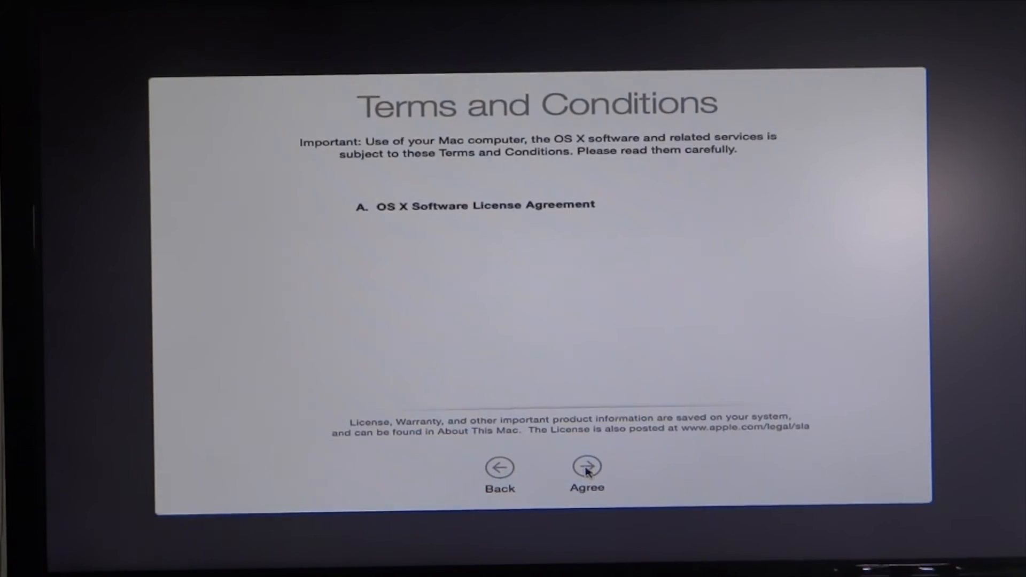
pyautogui.click(586, 465)
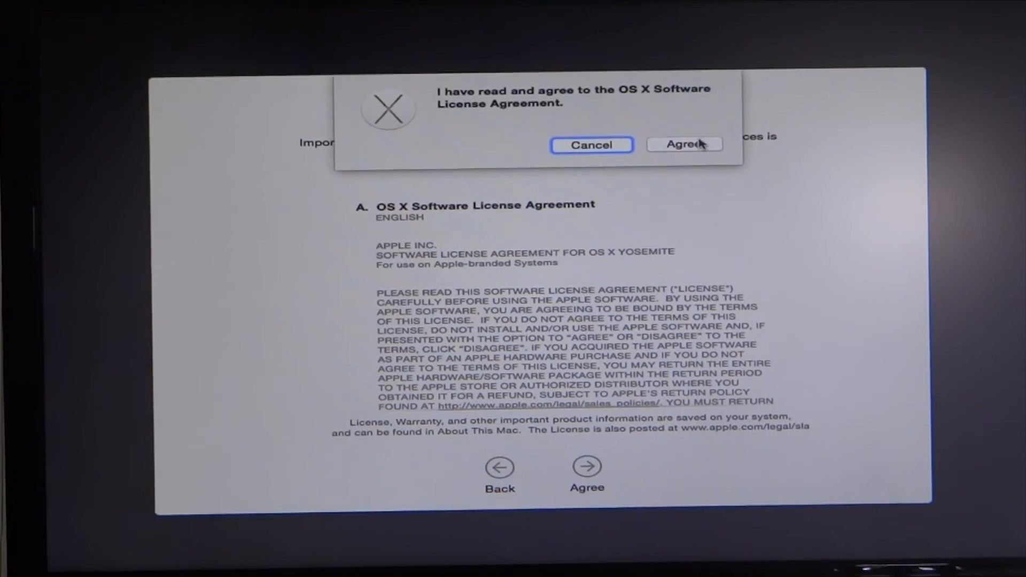
pyautogui.click(684, 145)
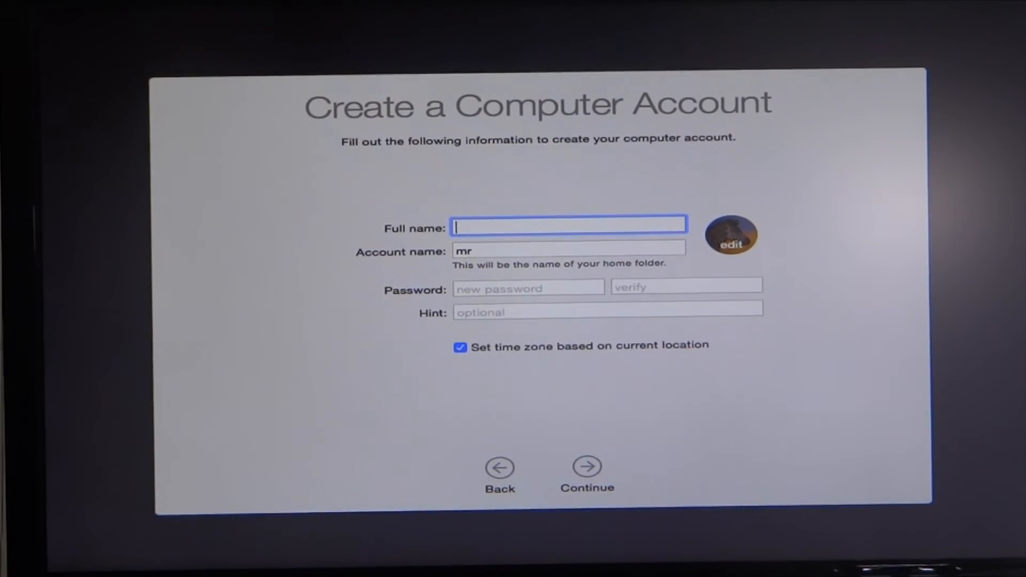
# Step: Create the computer account with the full name 'Mr. Clean' and continue past Diagnostics & Usage
pyautogui.write('Mr.')
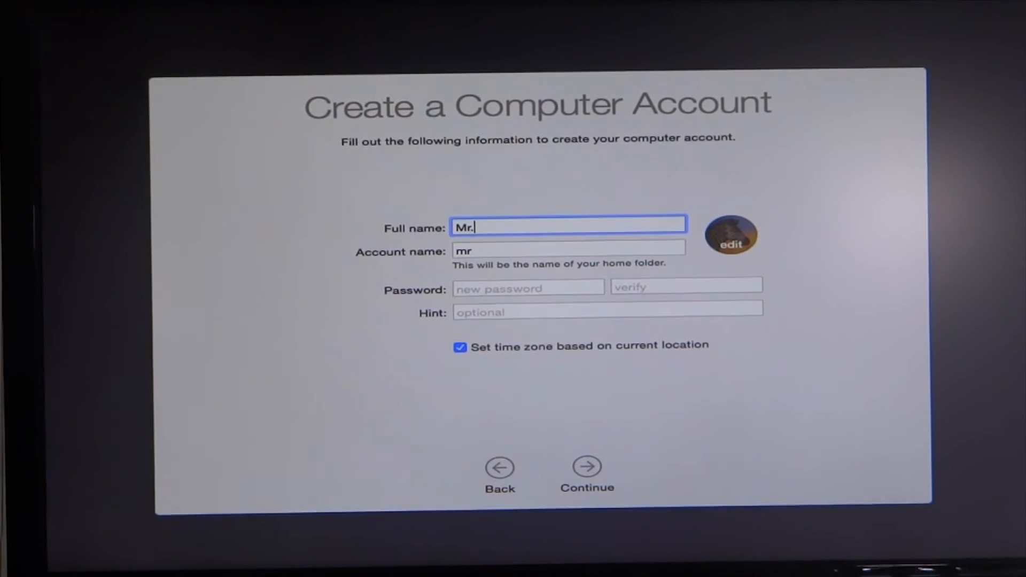
pyautogui.write('Clean')
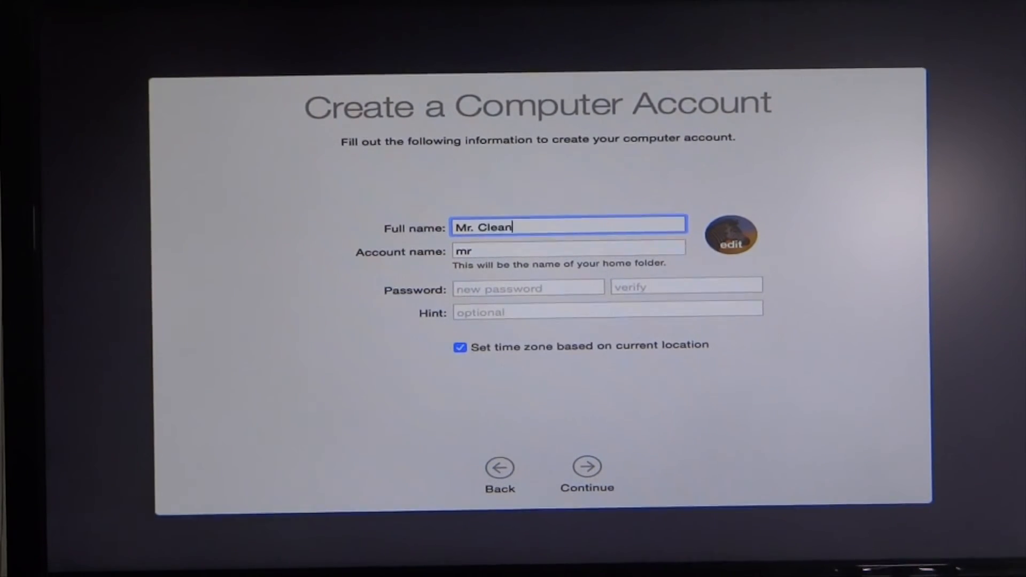
pyautogui.click(586, 466)
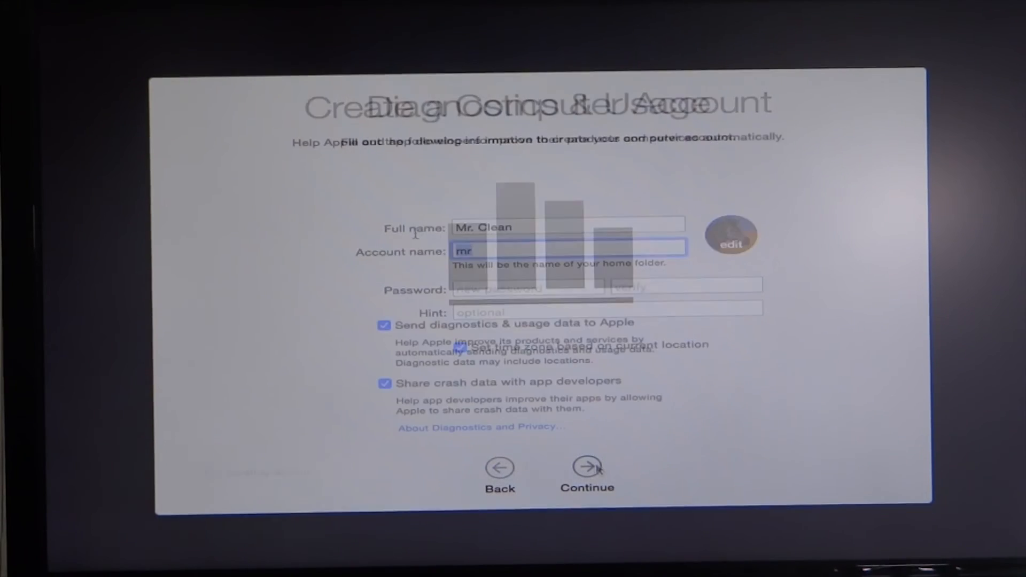
pyautogui.click(587, 466)
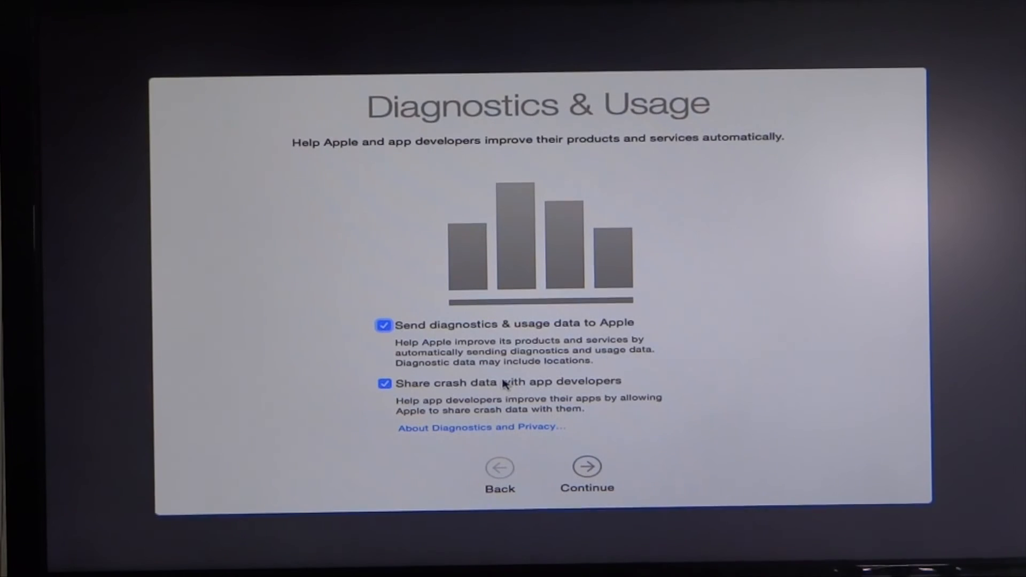
pyautogui.click(585, 466)
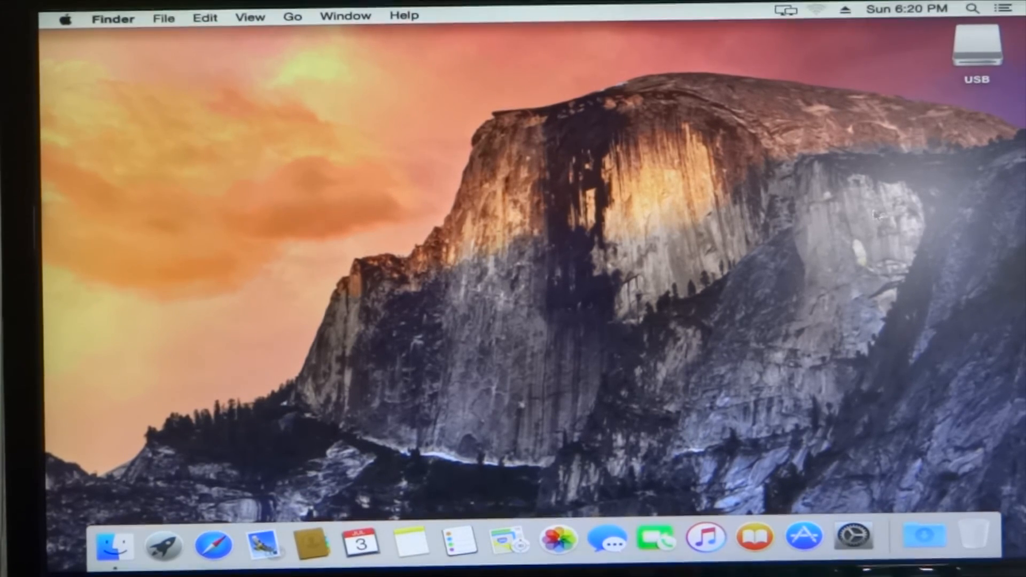
# Step: Restart the computer from the Apple menu and confirm the restart
pyautogui.rightClick(975, 49)
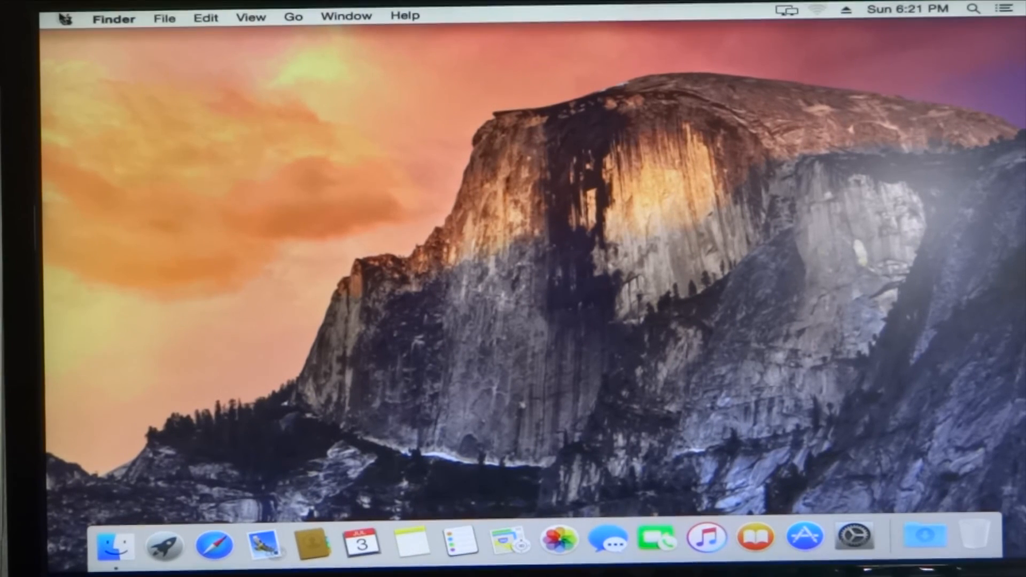
pyautogui.click(67, 17)
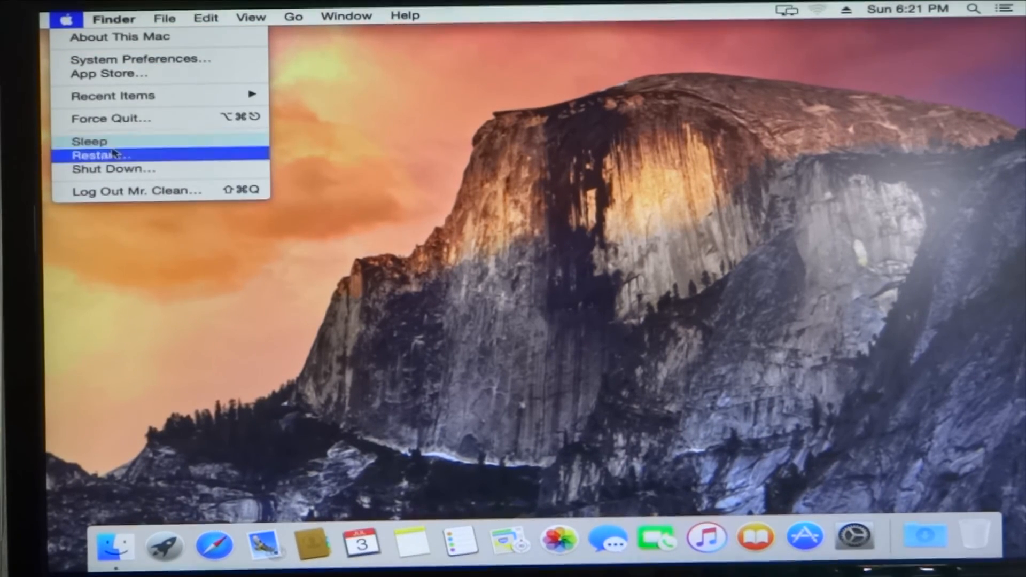
pyautogui.click(100, 155)
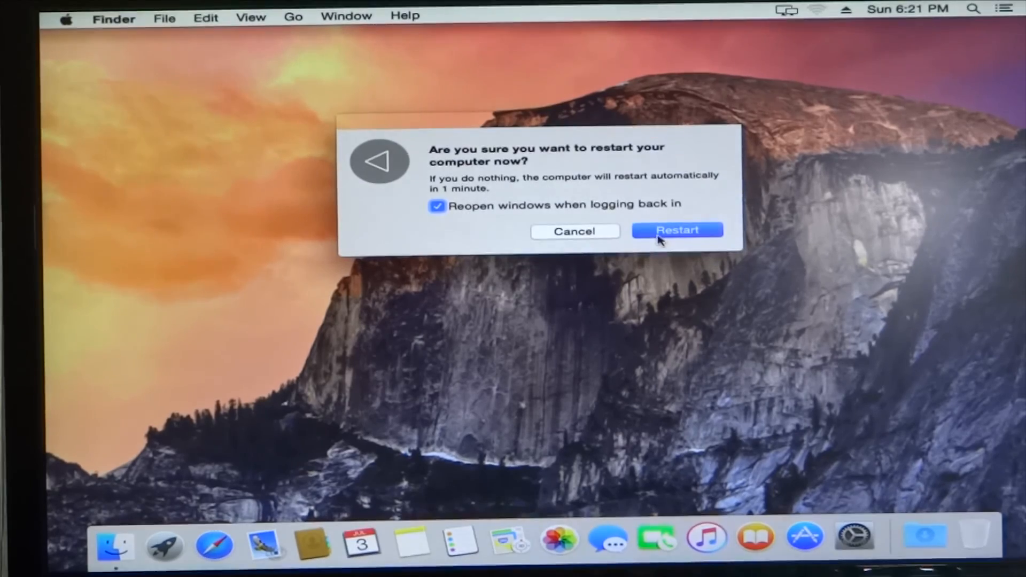
pyautogui.click(677, 230)
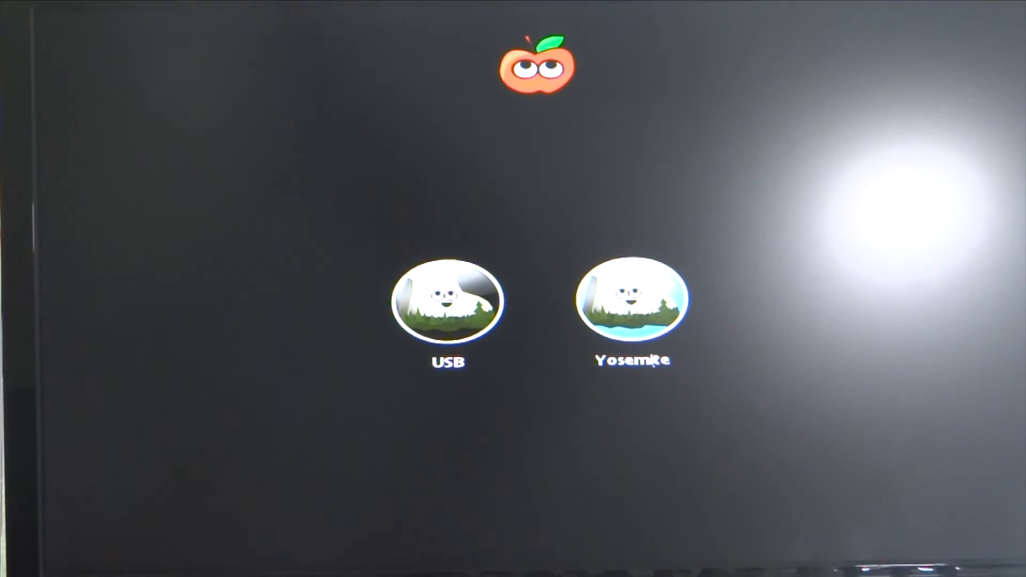
# Step: Boot Yosemite with flags -v GraphicsEnabler=No npci=0x3000 cpus=1 nv_disable=1
pyautogui.write('-v GraphicsEnabler=No npci=0x3000 cpus=1 nv_disable=1')
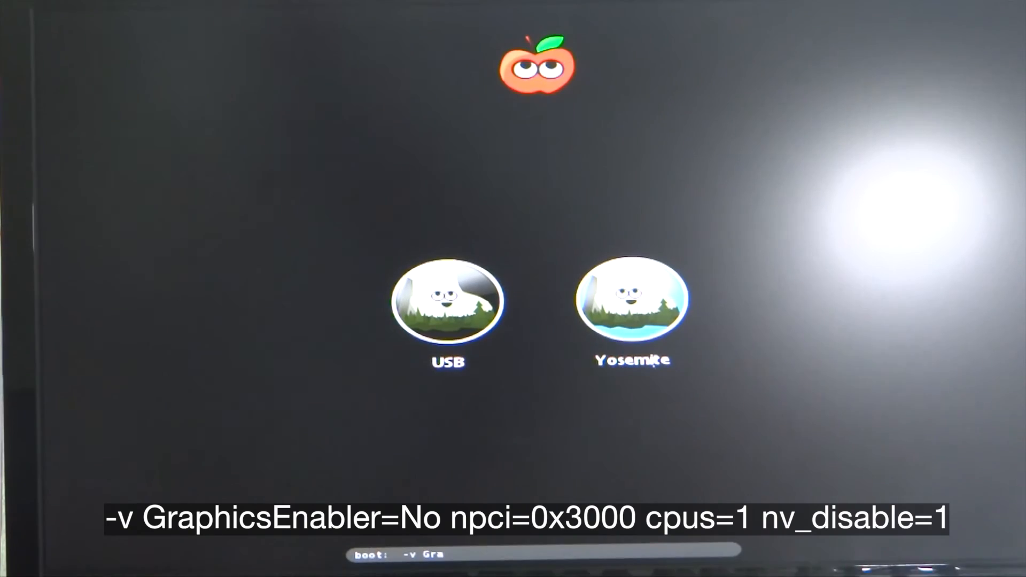
pyautogui.write('phics')
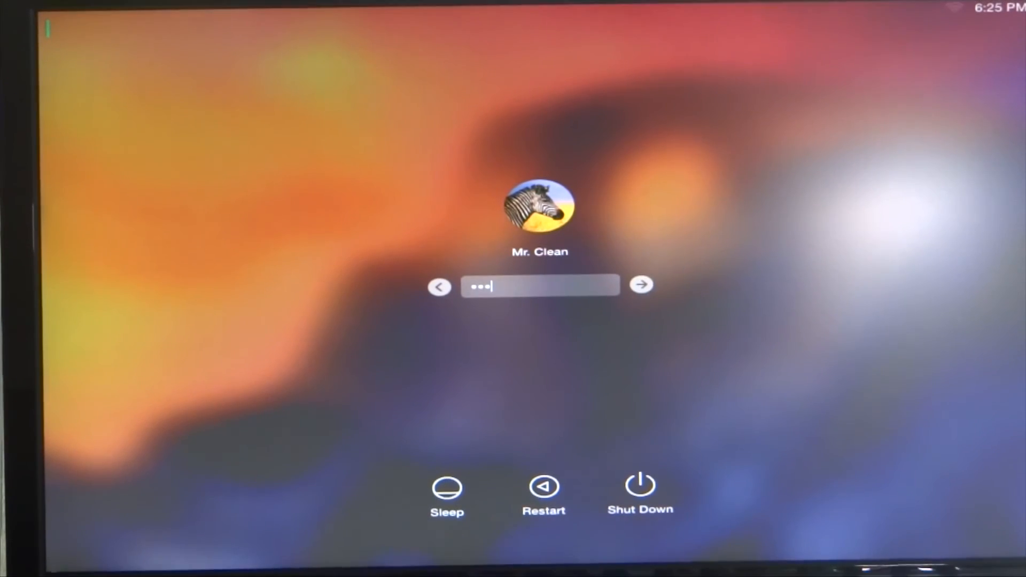
# Step: Log in to the Mr. Clean account with its password
pyautogui.write('••••')
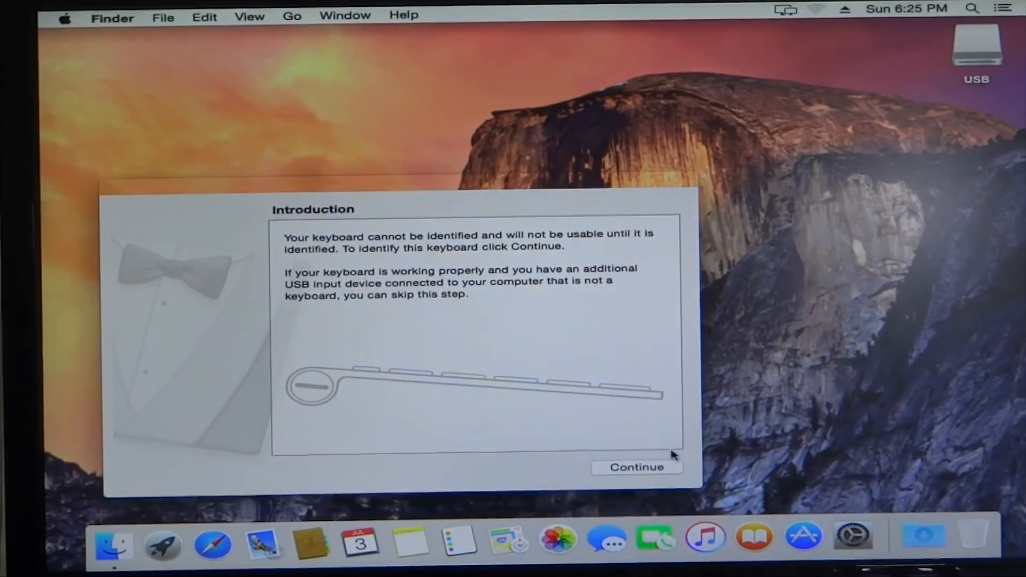
# Step: Continue past the Keyboard Setup Assistant introduction to start identifying the keyboard
pyautogui.click(635, 467)
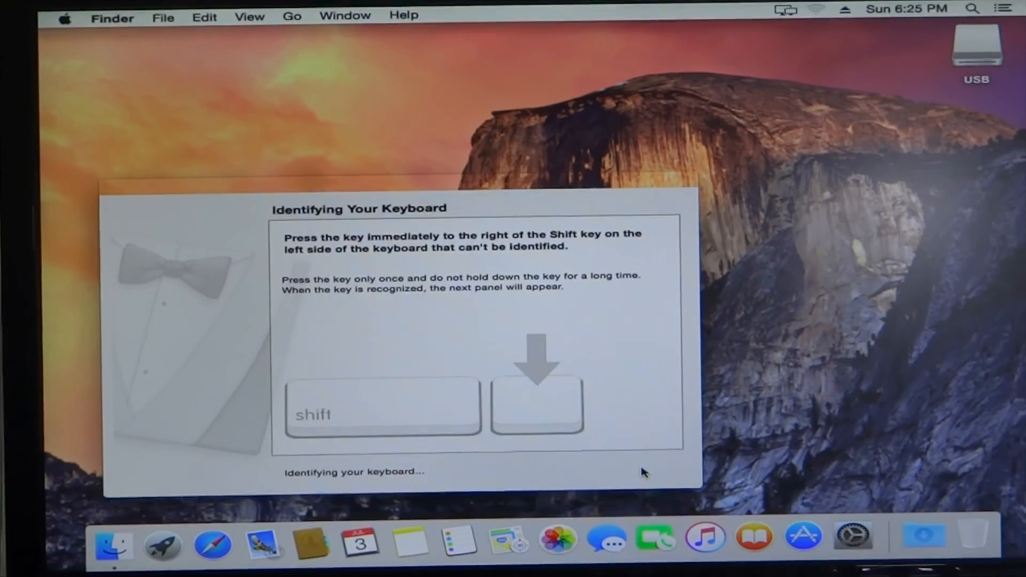